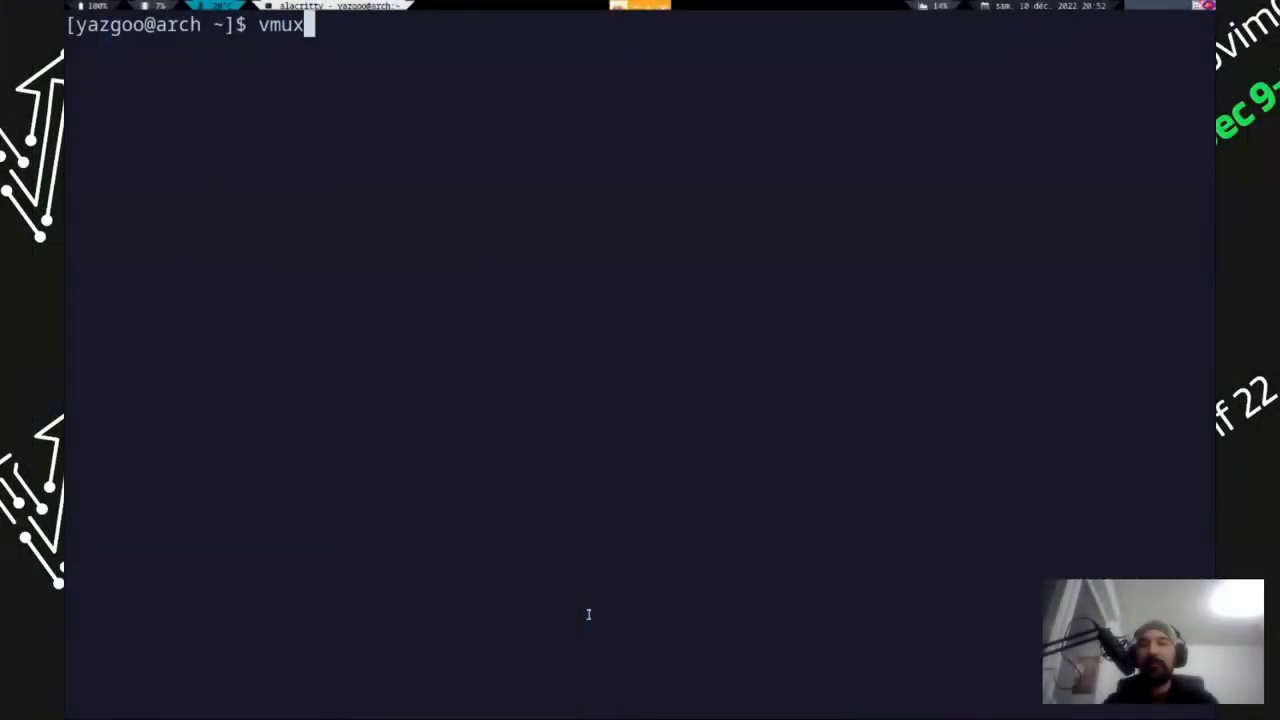
Launch vmux, create the talk sessions and open the 0x0 introduction session
{"action": "type", "text": "new"}
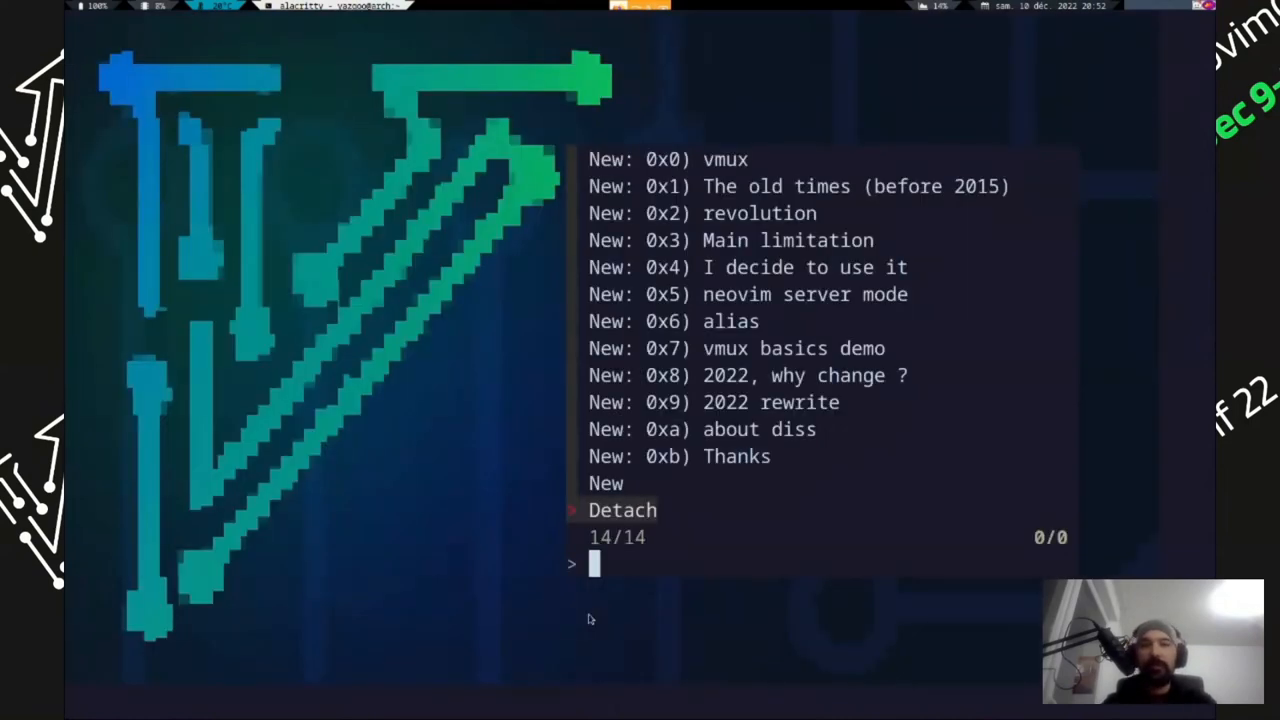
{"action": "type", "text": "0x0"}
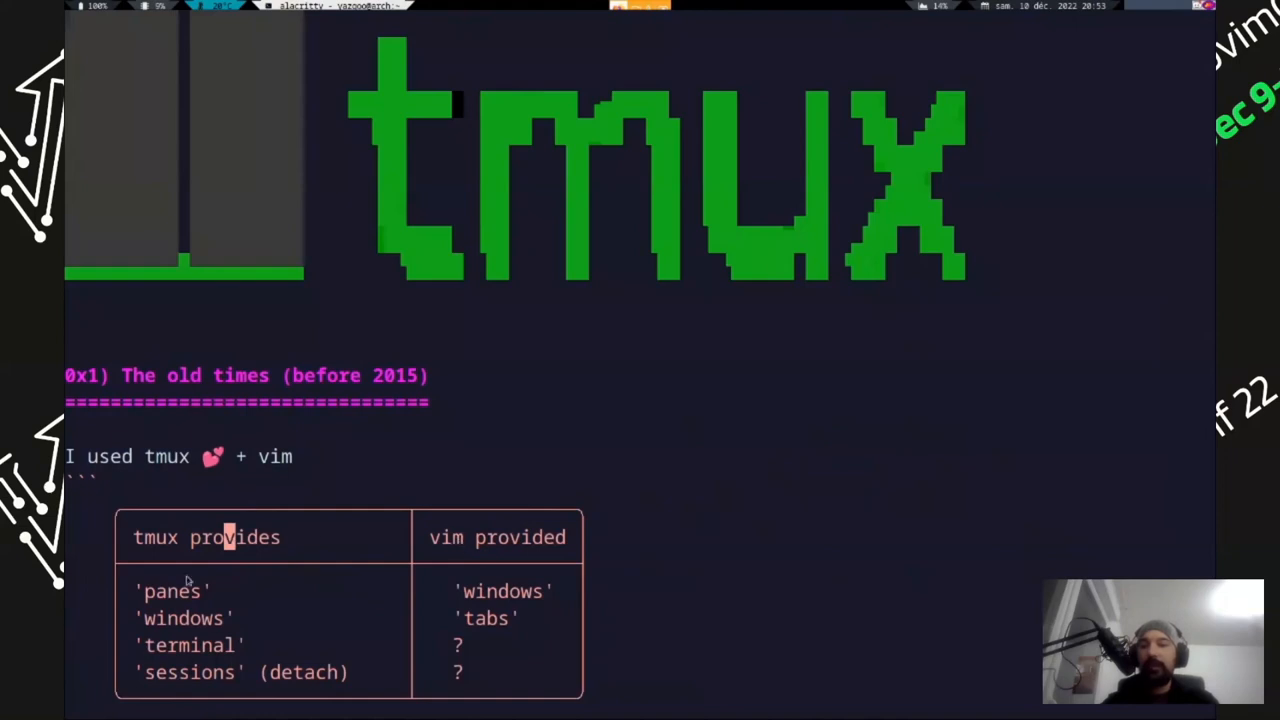
{"action": "mouse_move", "coordinate": [488, 590]}
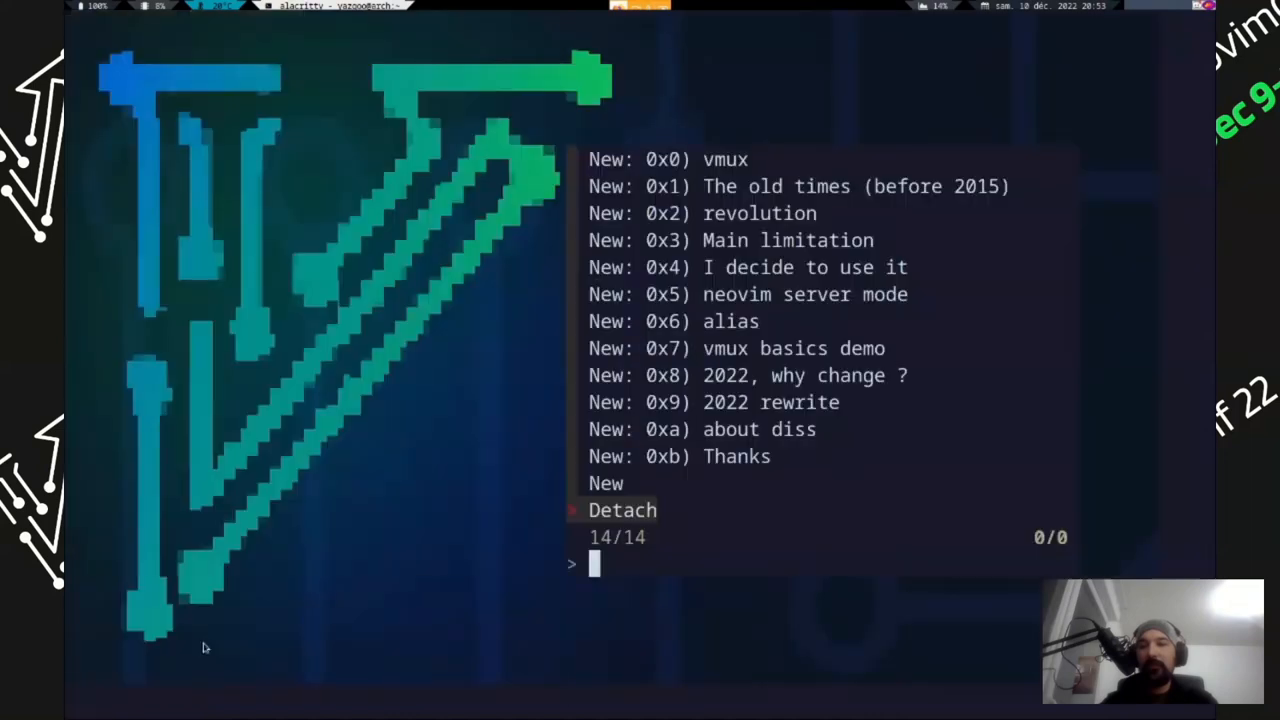
Open the 0x1/0x2 session and run ls in the live shell above the slide
{"action": "type", "text": "x1"}
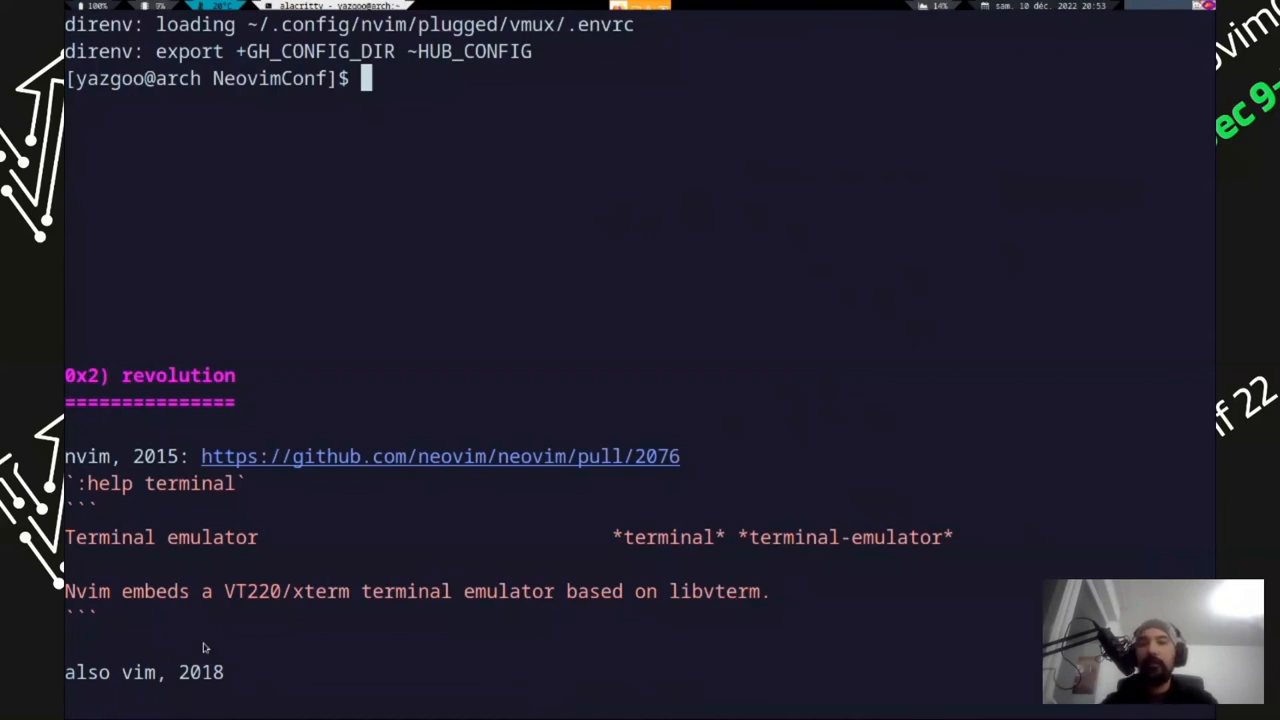
{"action": "type", "text": "ls"}
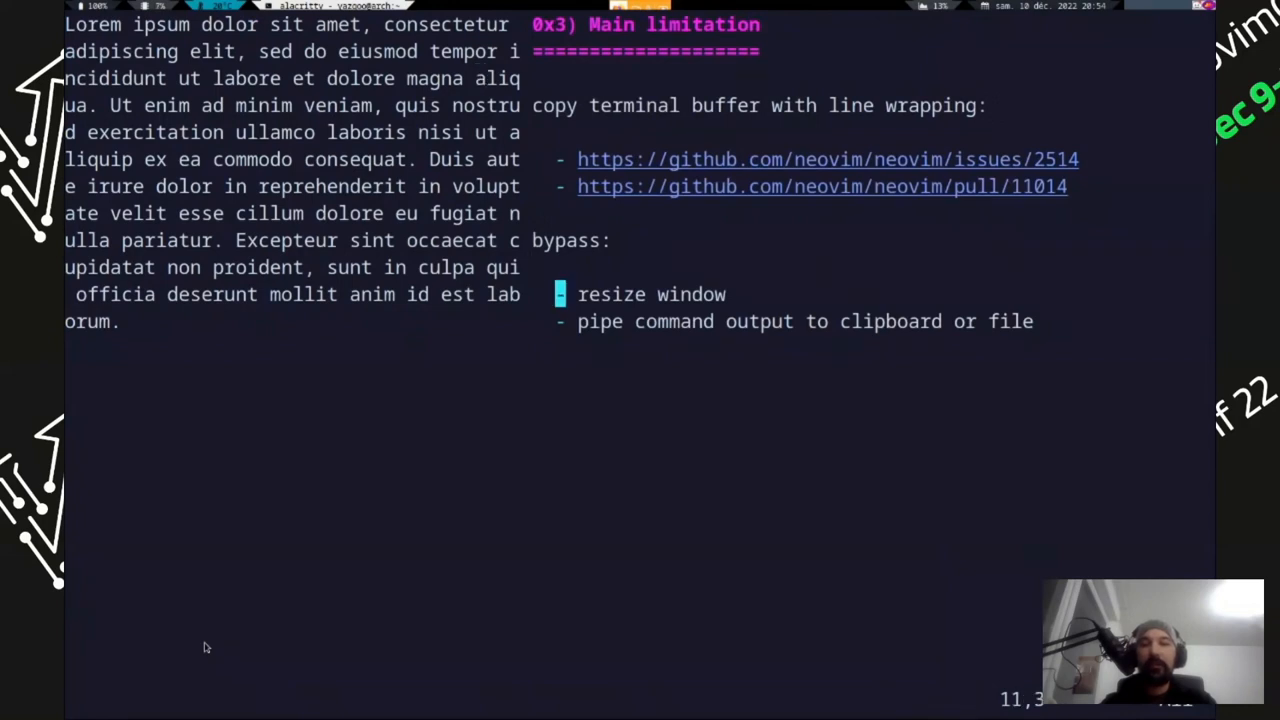
Move through the bypass list to the resize-window workaround on the Main limitation slide
{"action": "key", "text": "l"}
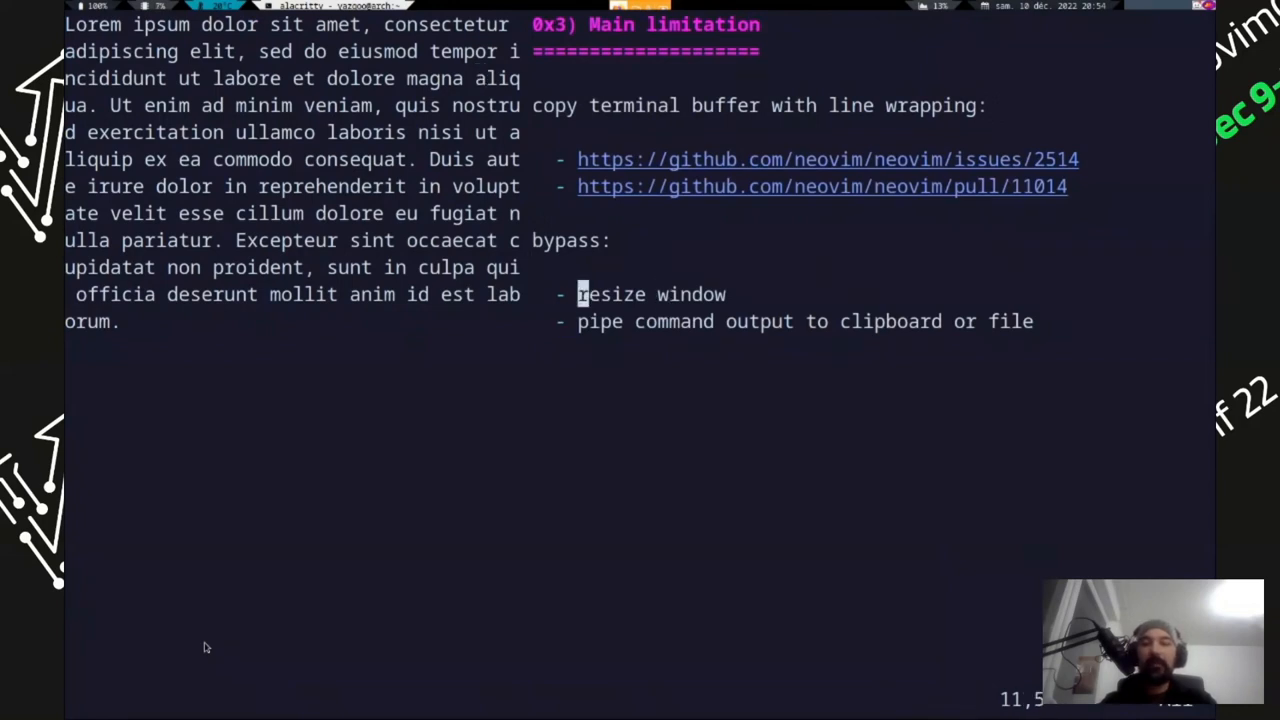
{"action": "key", "text": "w"}
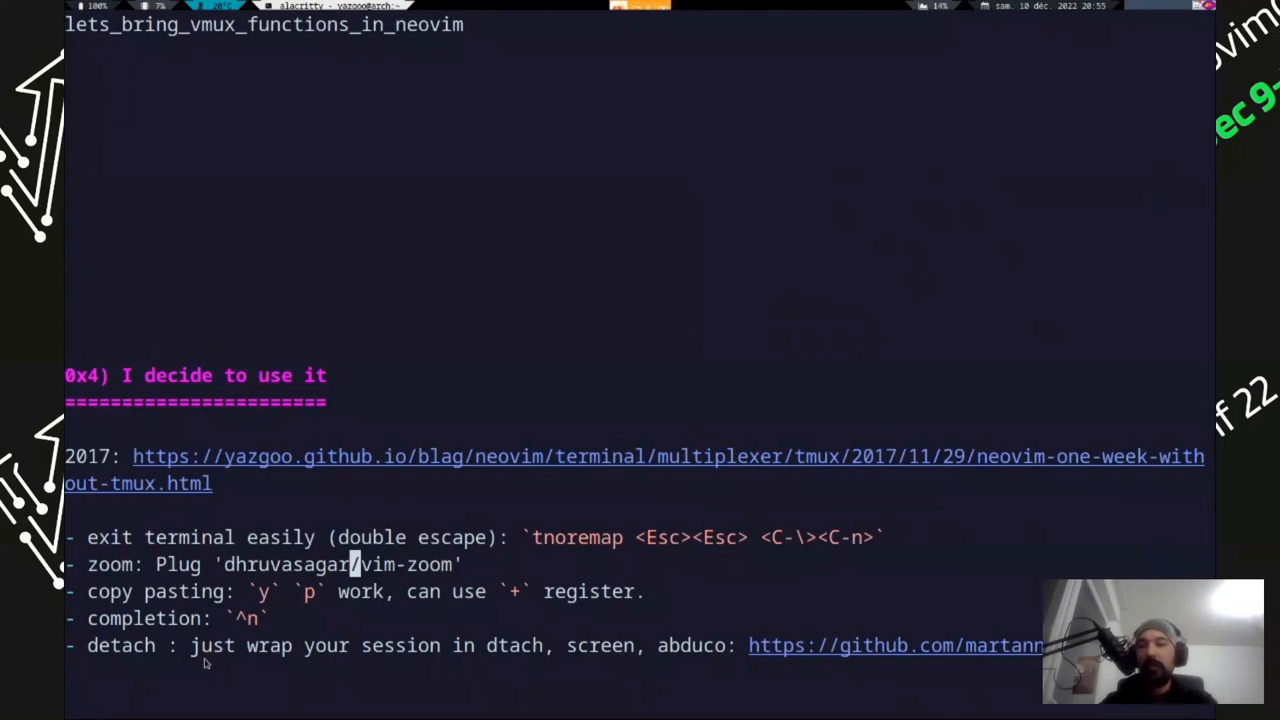
Scroll the 2017 tips slide and move down onto the copy pasting line
{"action": "scroll", "scroll_direction": "down", "scroll_amount": 3}
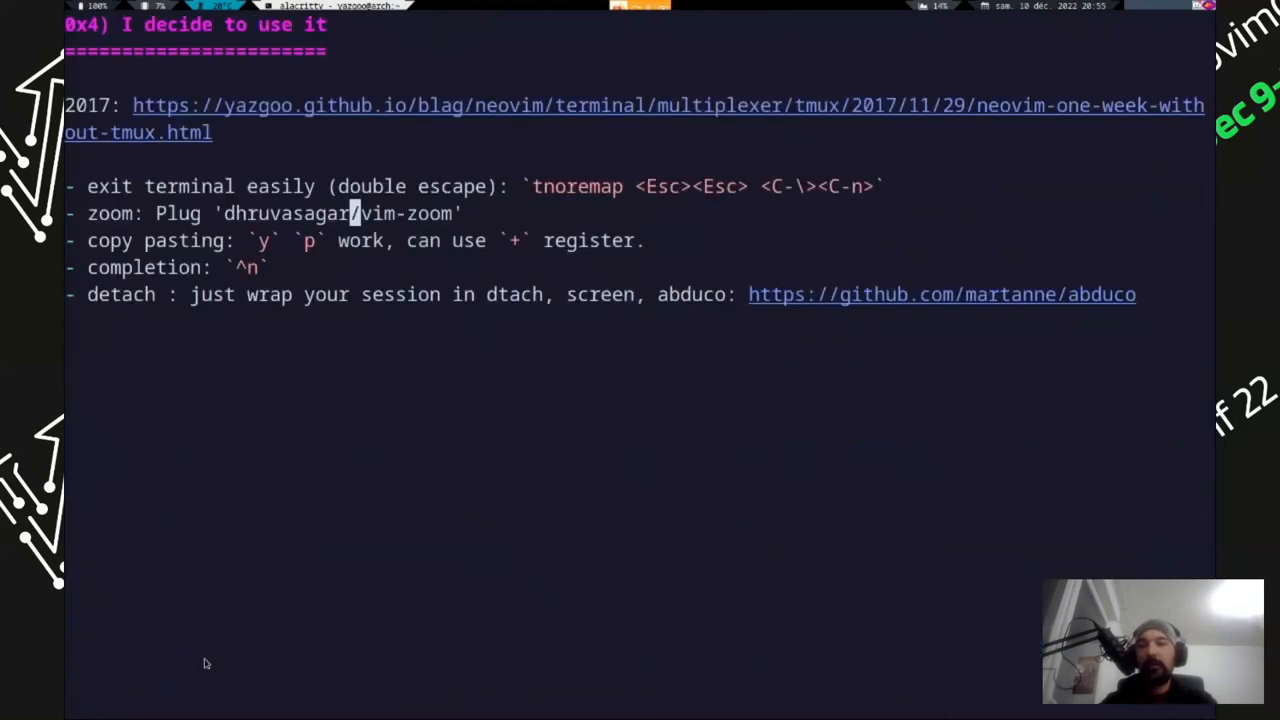
{"action": "scroll", "scroll_direction": "down", "scroll_amount": 3}
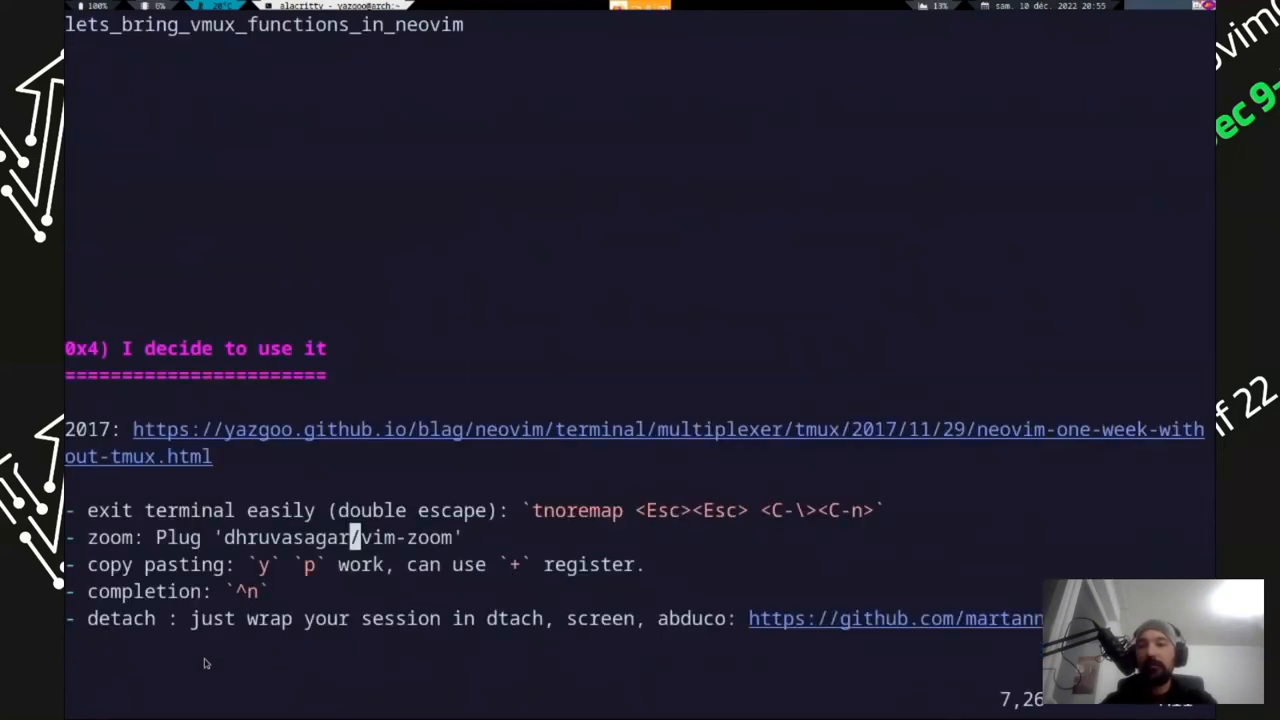
{"action": "key", "text": "j"}
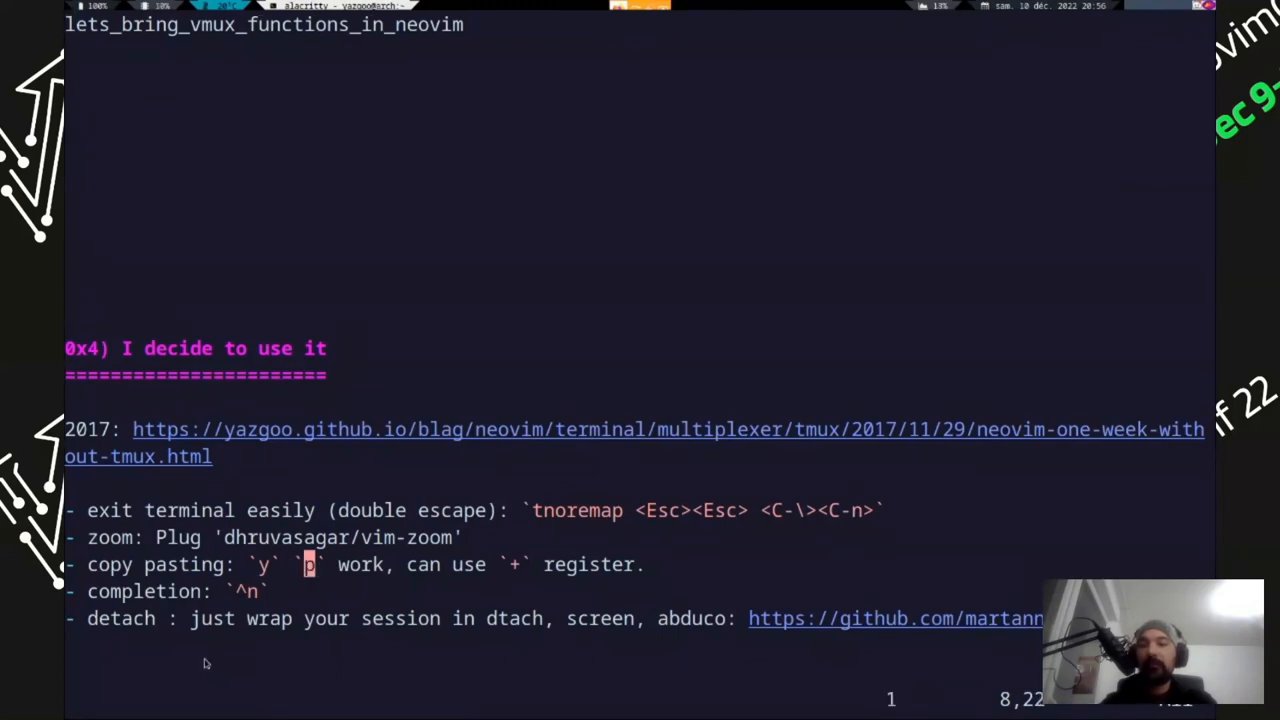
{"action": "key", "text": "i"}
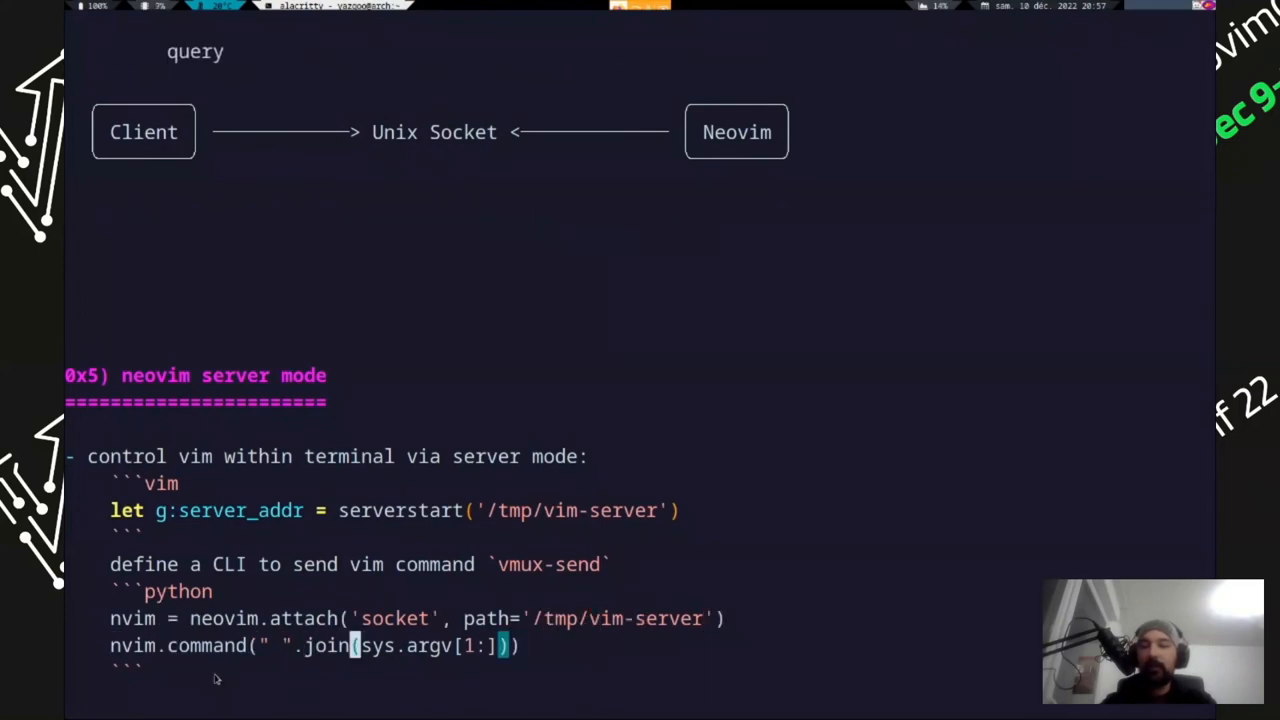
Quit Neovim with :qa! to close the server-mode session and return to the picker
{"action": "type", "text": ":qa!"}
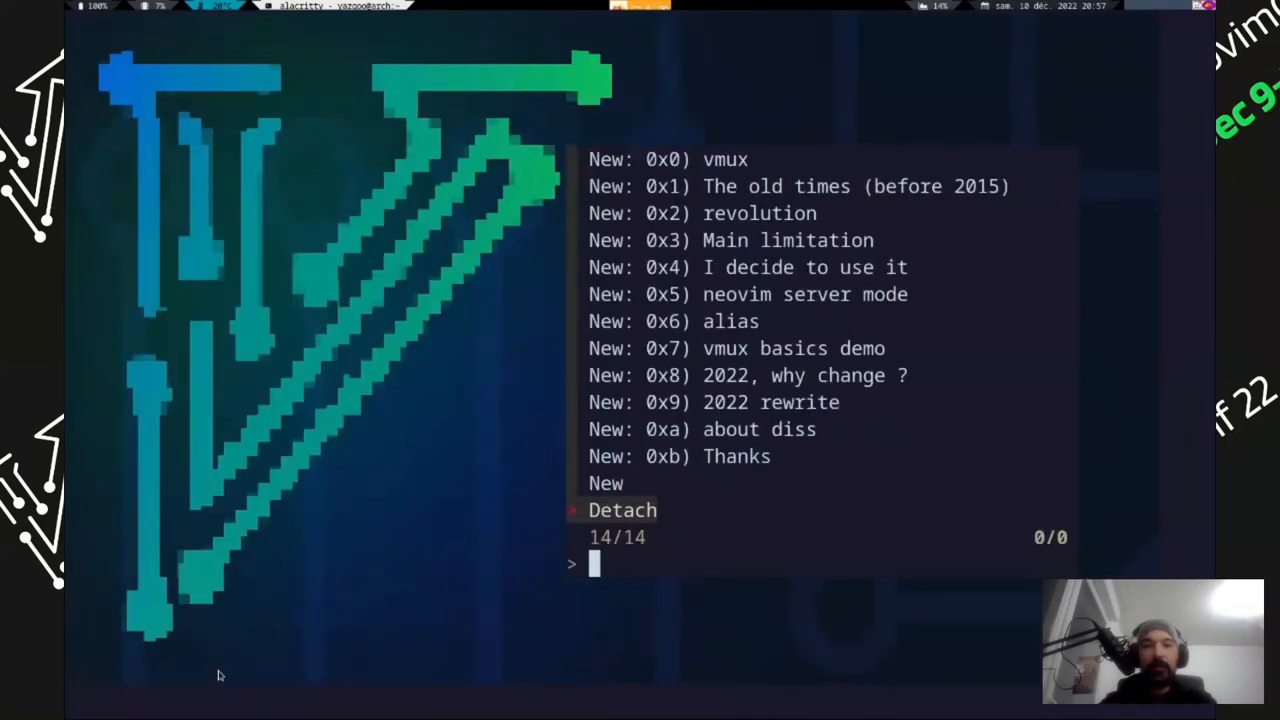
Open the 0x6 alias session showing the abduco-based alias, then quit it with :qa!
{"action": "type", "text": "0"}
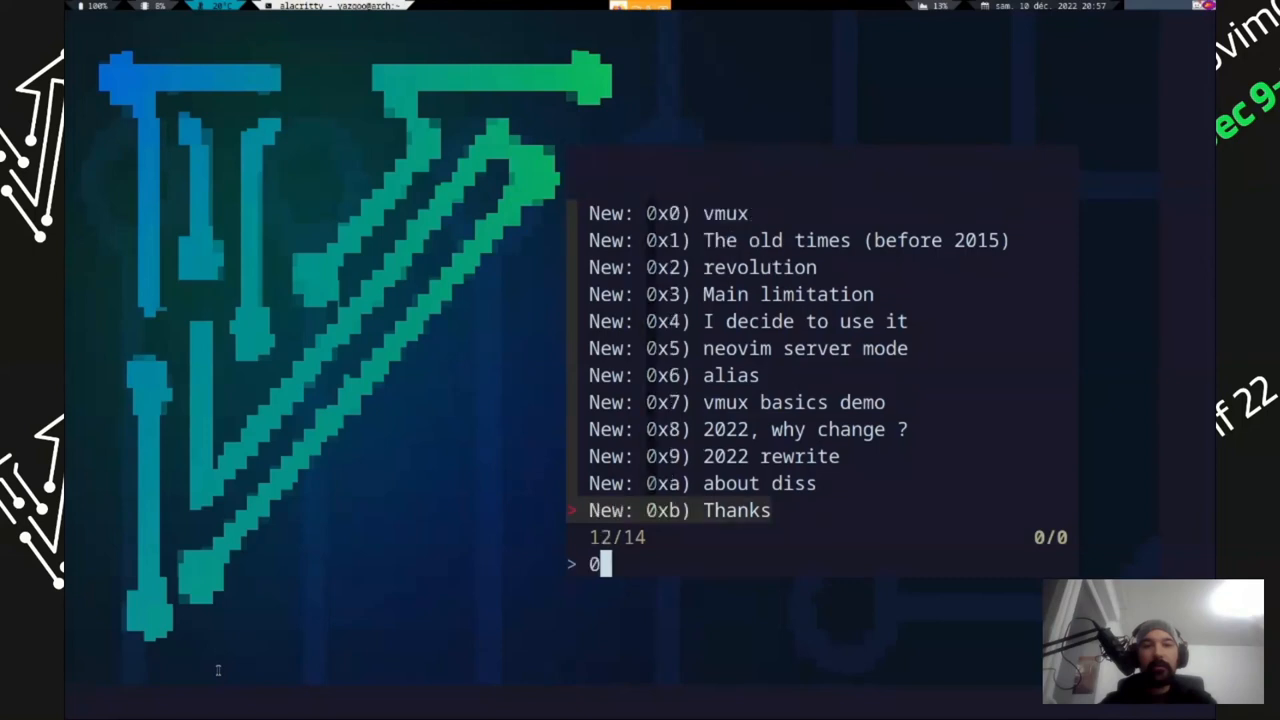
{"action": "type", "text": "x6"}
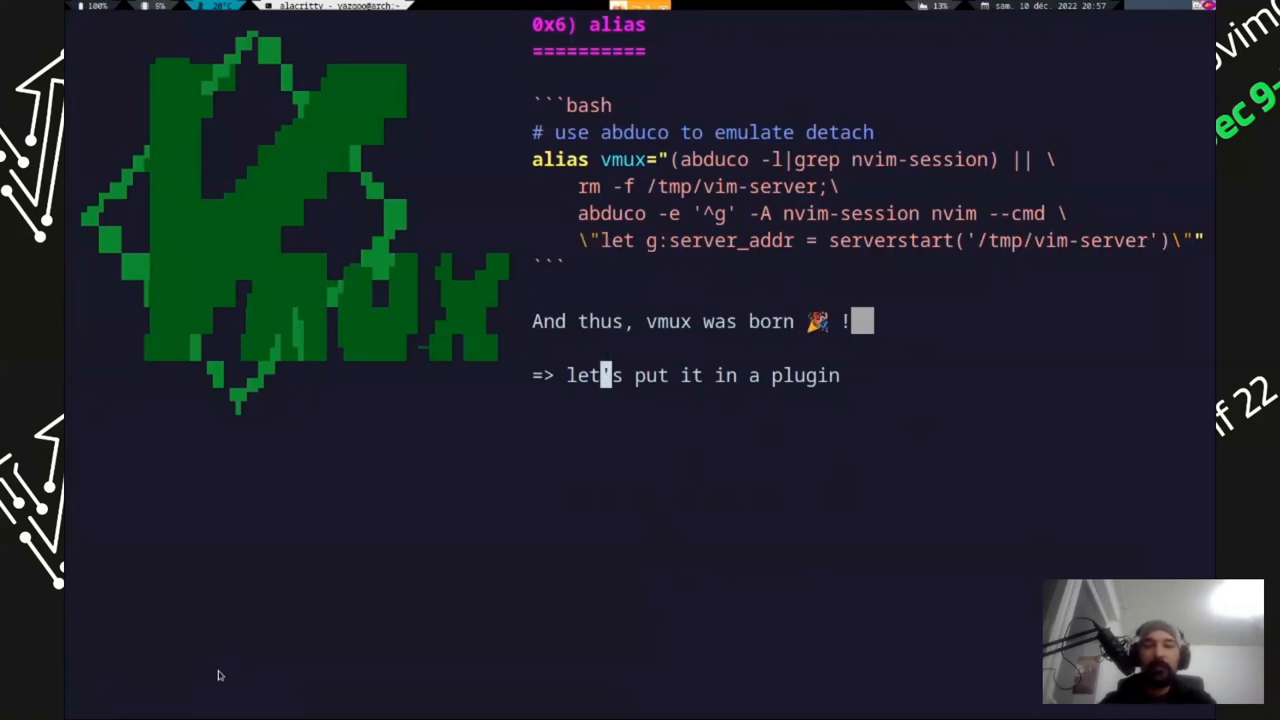
{"action": "type", "text": ":qa!"}
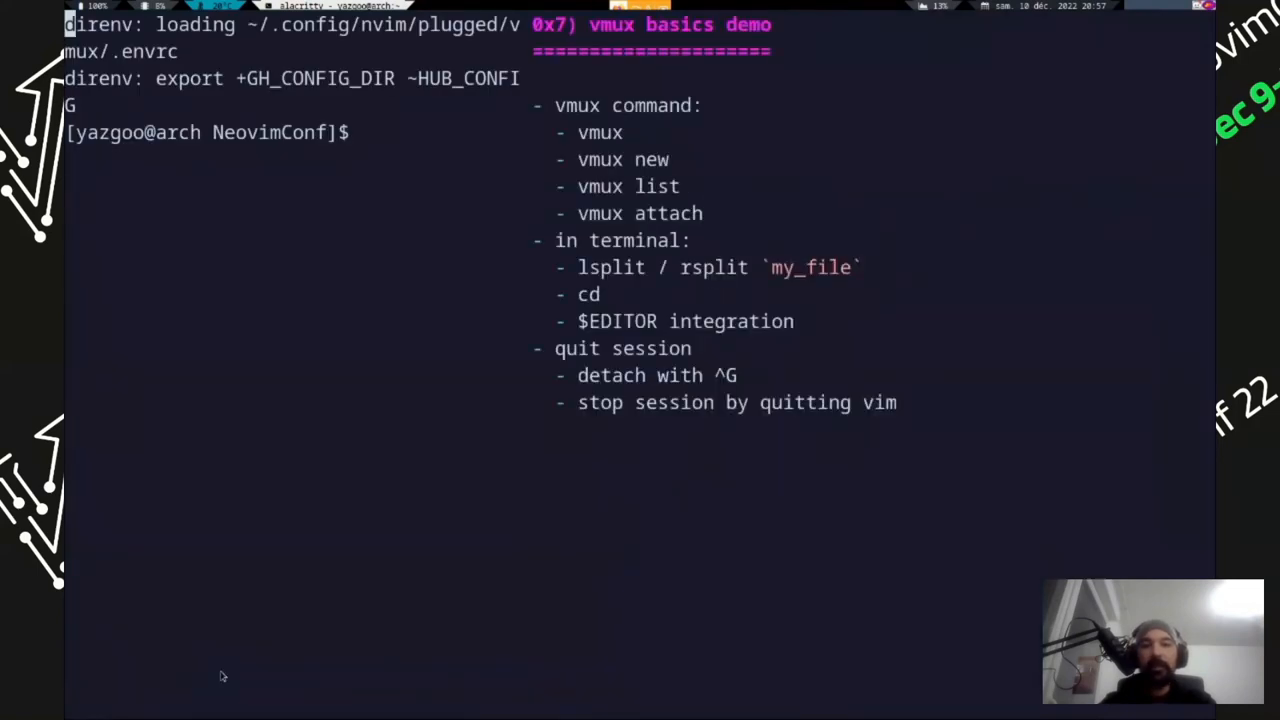
{"action": "mouse_move", "coordinate": [224, 670]}
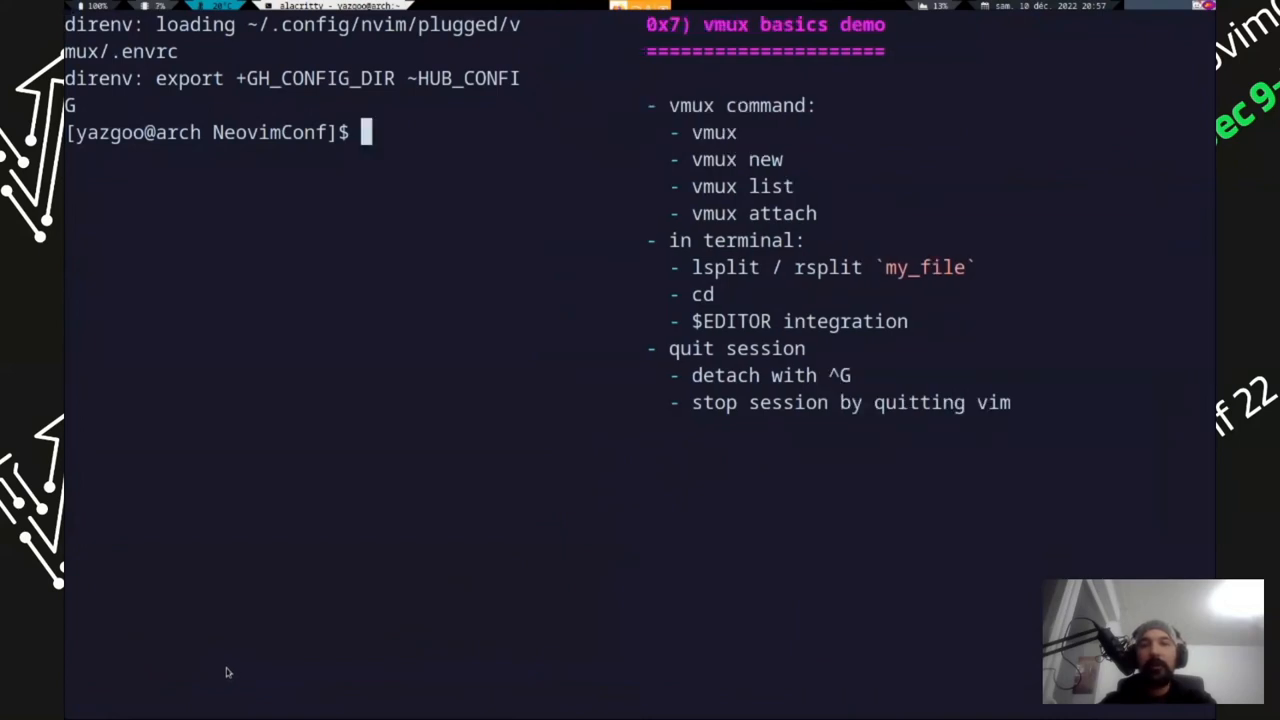
Run vmux list, then lsplit presentation.yml to open it in a left split
{"action": "key", "text": "enter"}
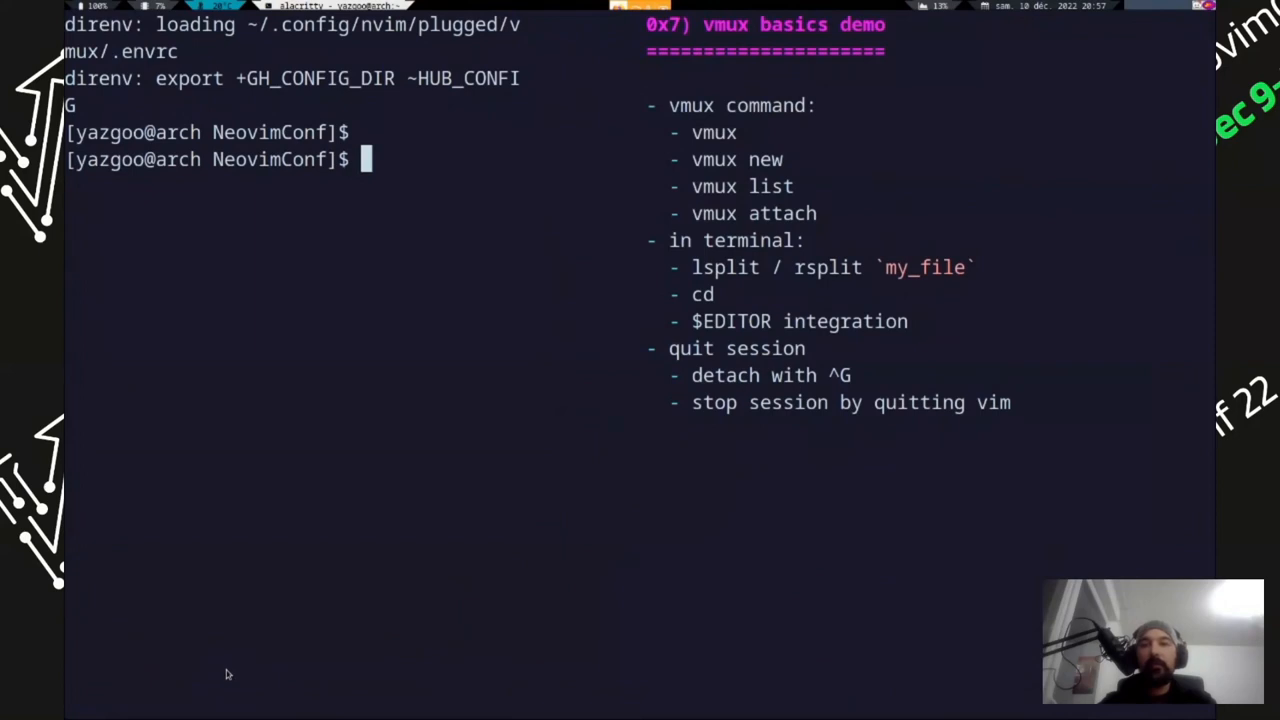
{"action": "type", "text": "vmux"}
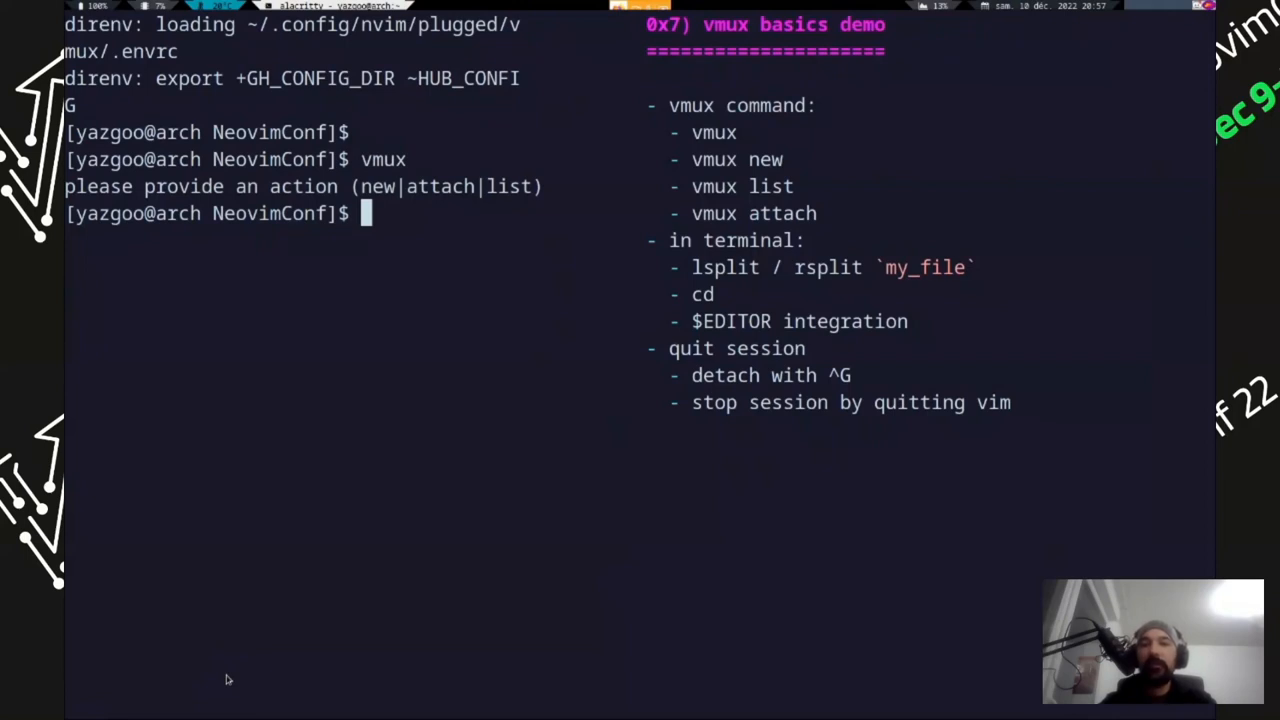
{"action": "type", "text": "vmux list"}
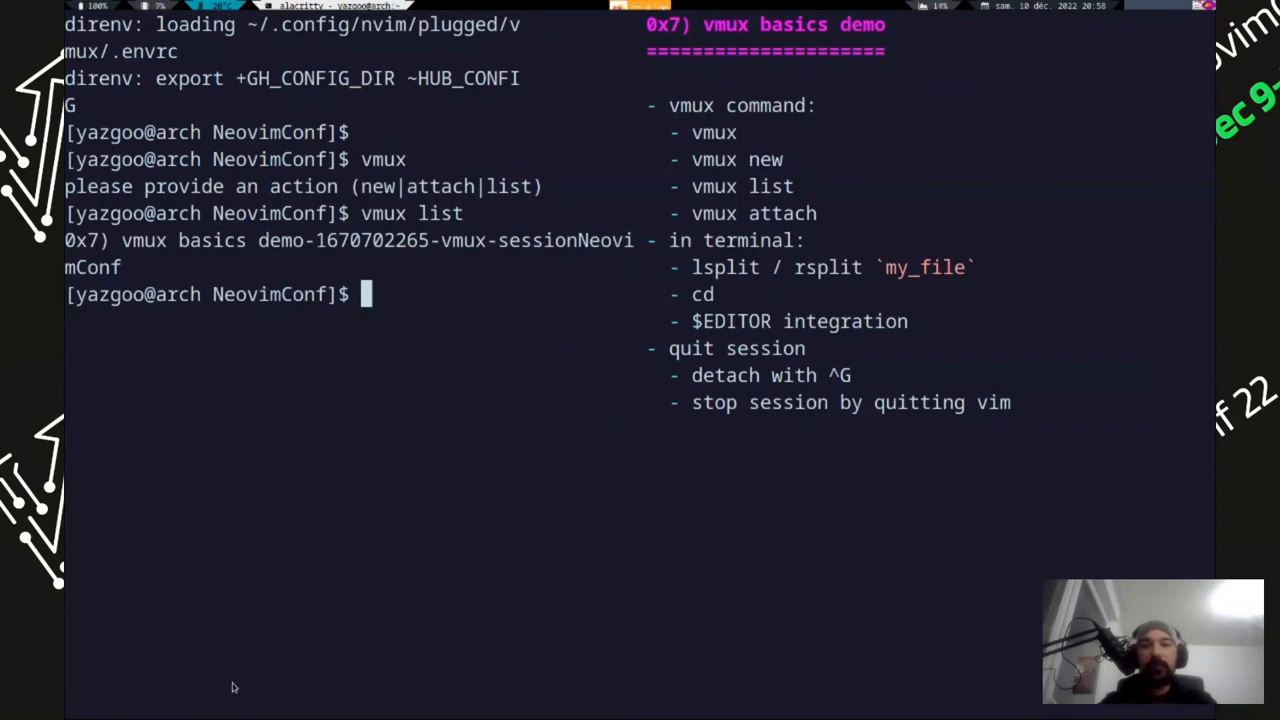
{"action": "type", "text": "lsplit"}
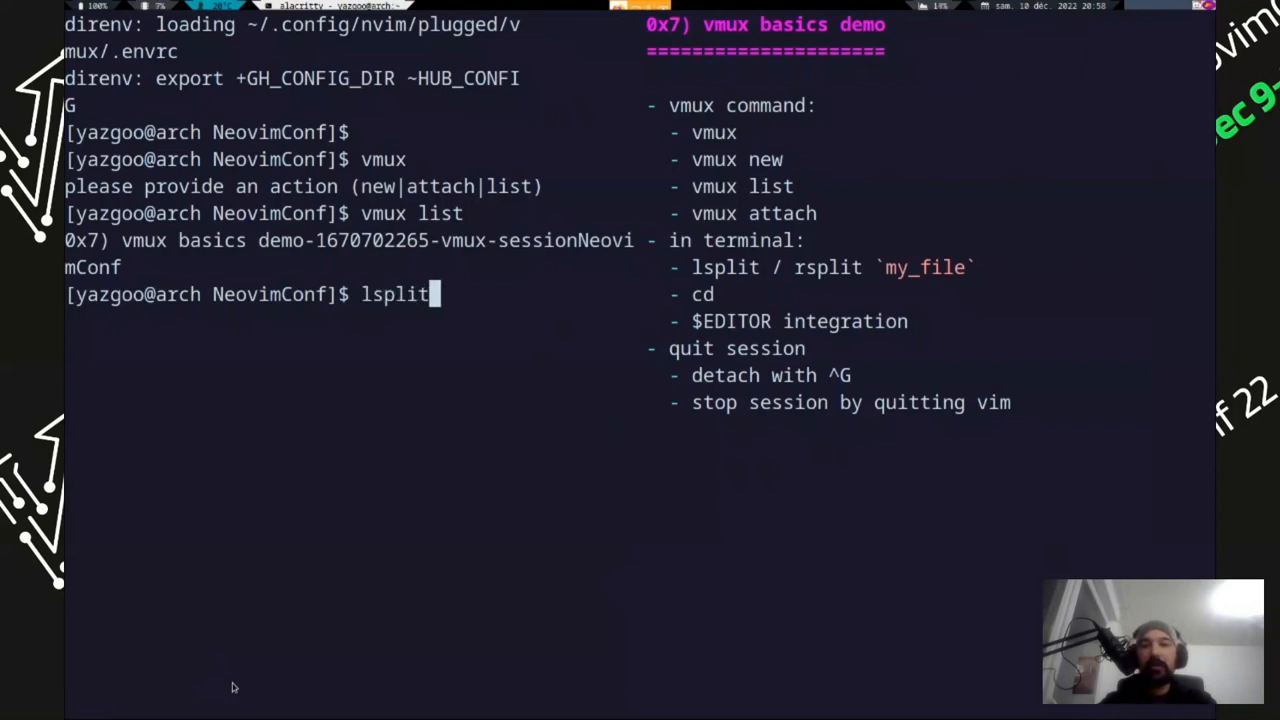
{"action": "type", "text": "\" \""}
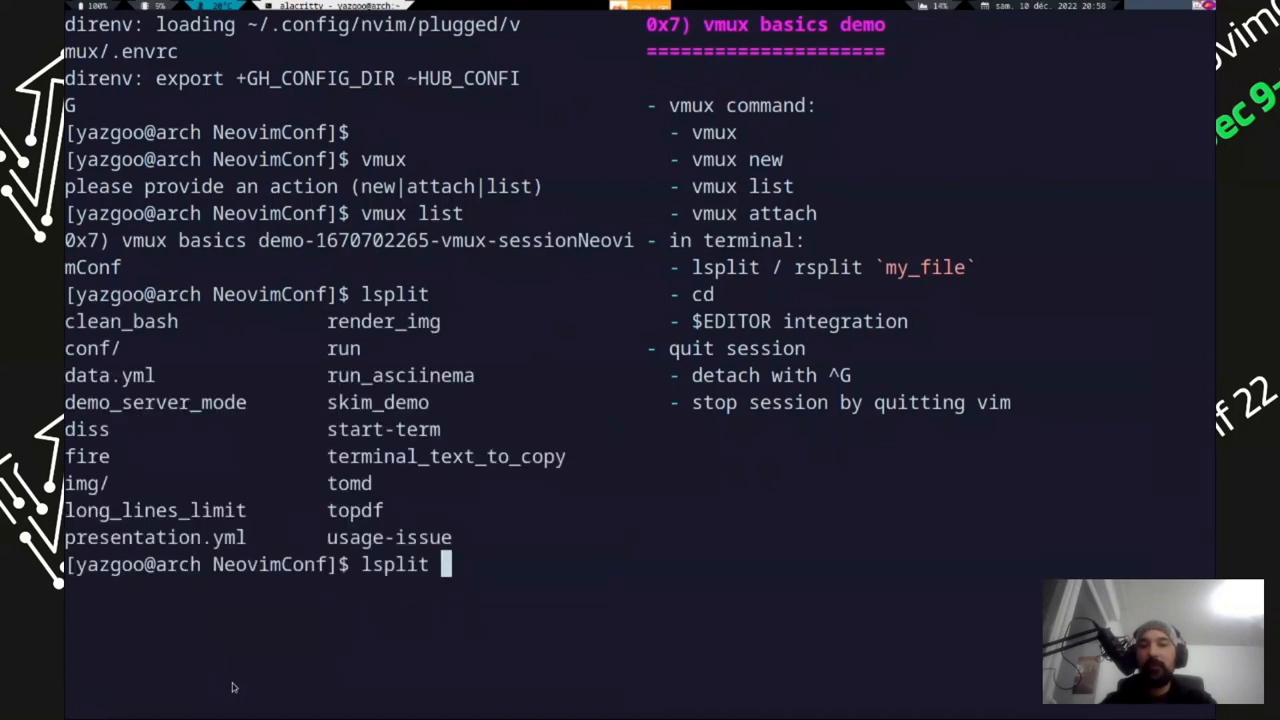
{"action": "type", "text": "presentation.yml"}
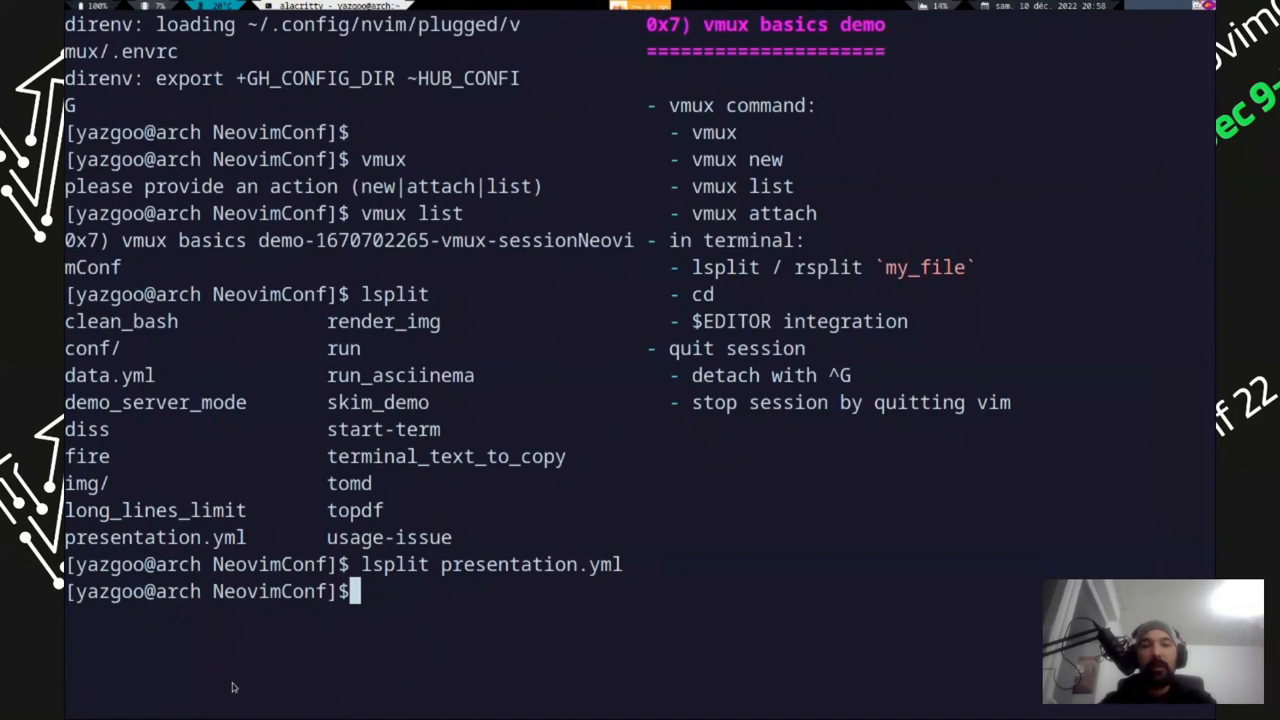
Run echo $EDITOR showing vmux-editor, then enter :qa in the editor
{"action": "type", "text": "e"}
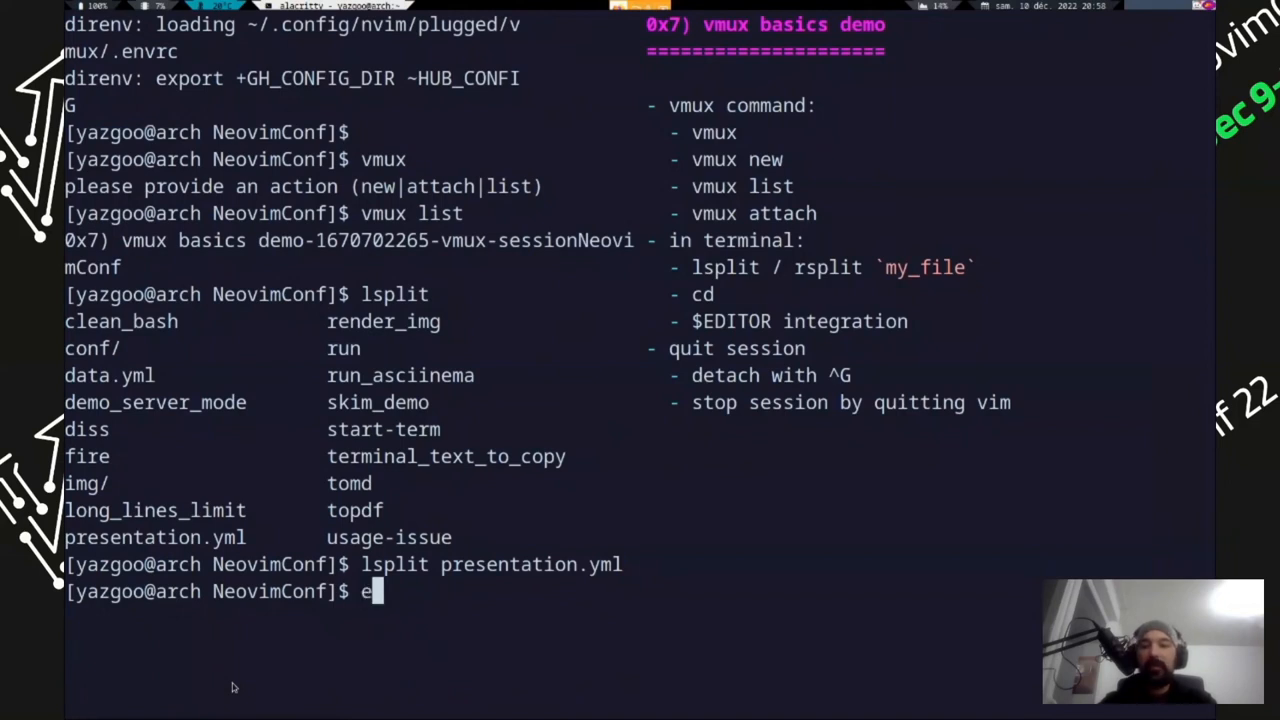
{"action": "type", "text": "cho $EDITOR"}
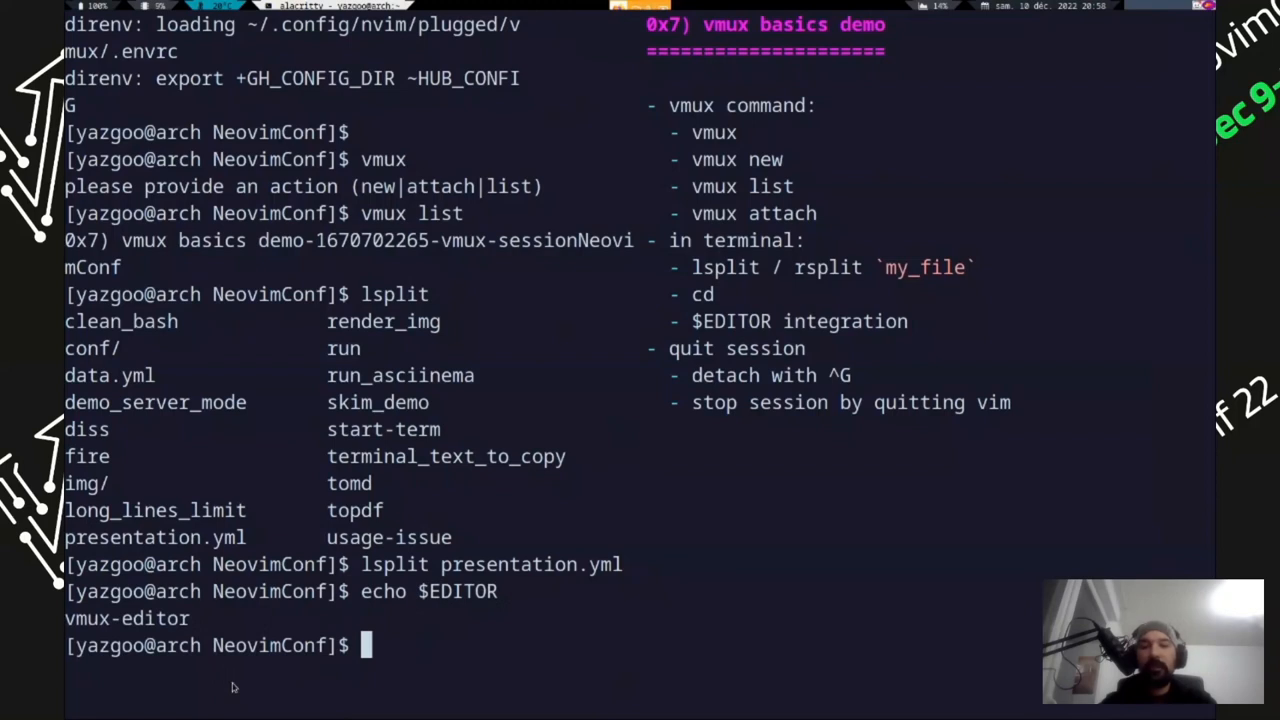
{"action": "type", "text": "l"}
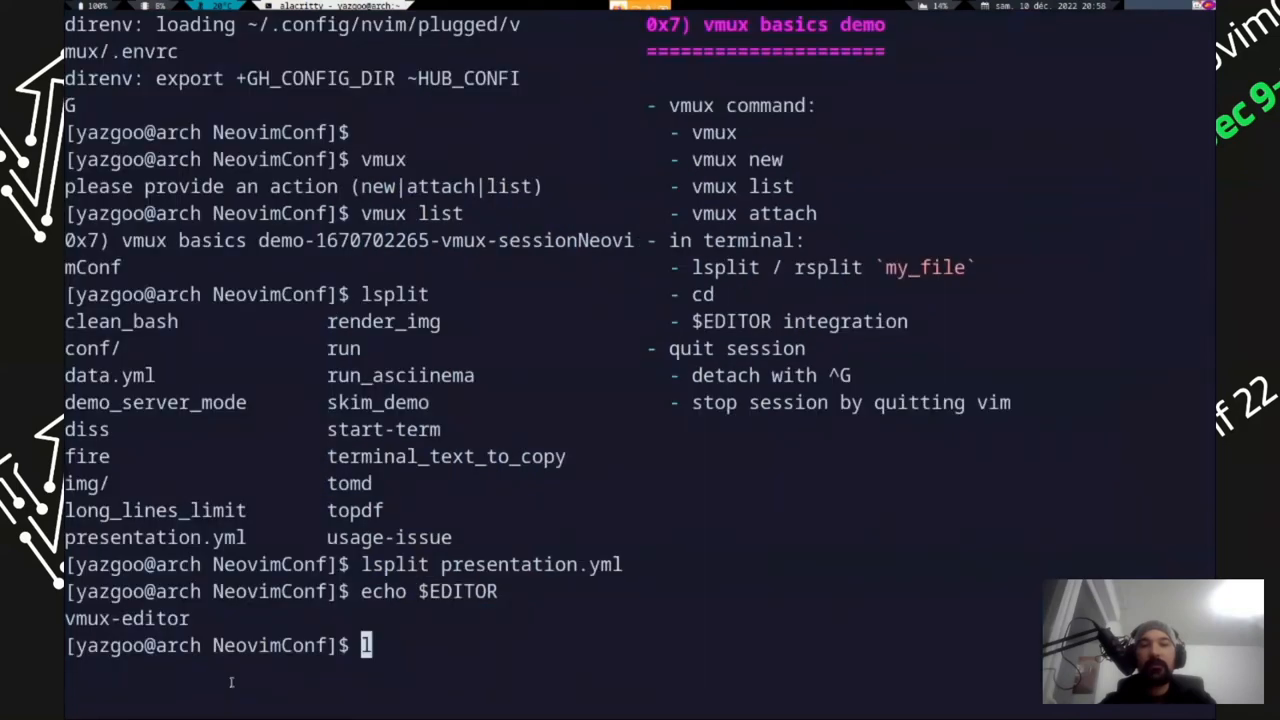
{"action": "type", "text": ":qa"}
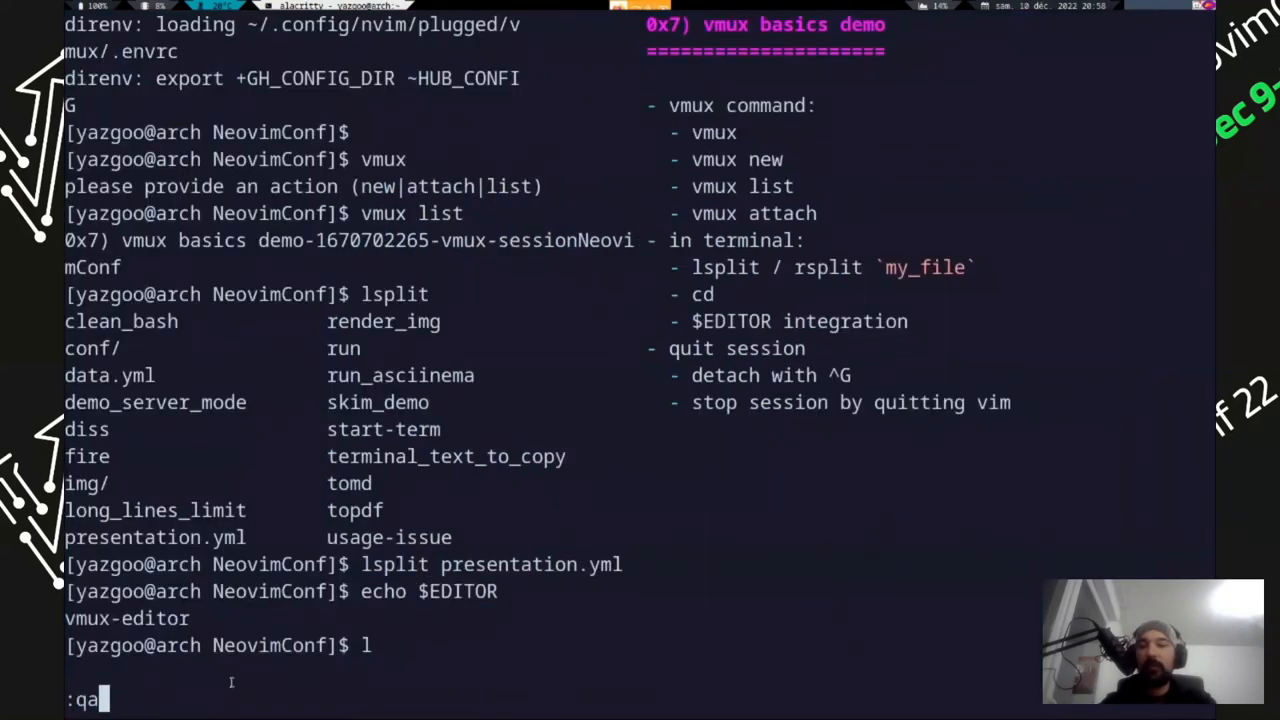
Quit the demo editor and create the 0x9 2022 rewrite session from the picker
{"action": "key", "text": "Return"}
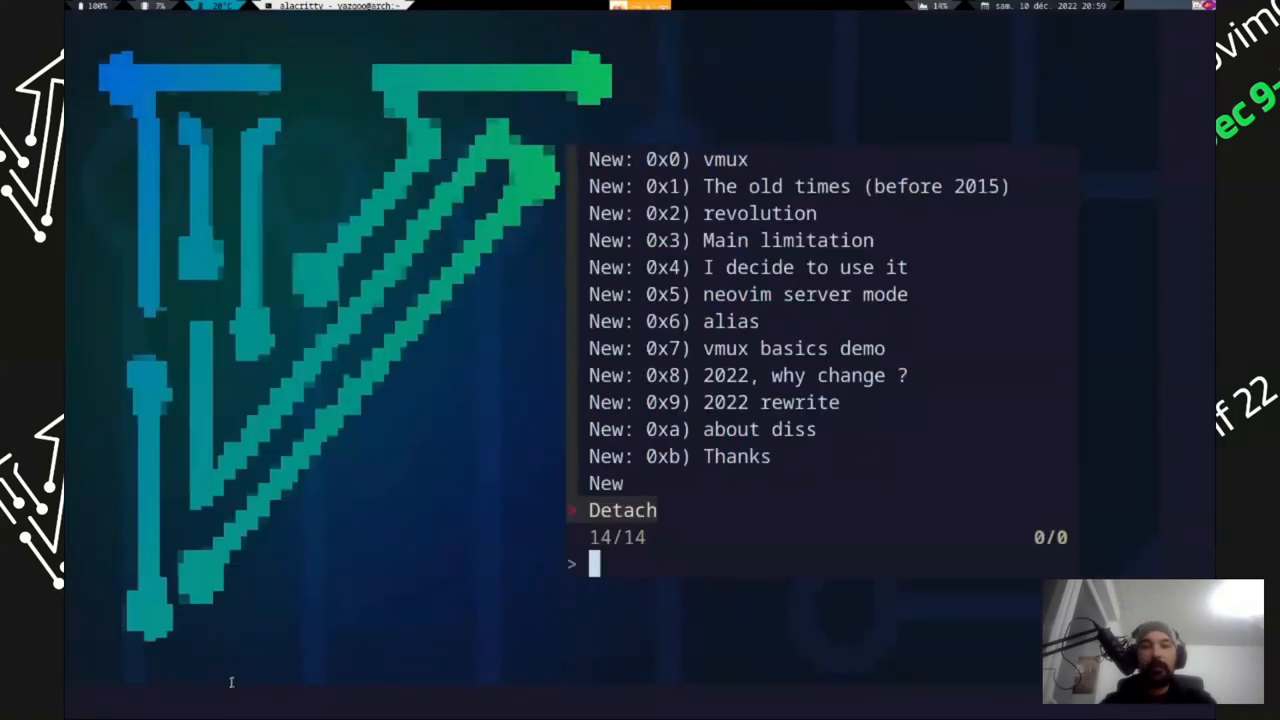
{"action": "left_click", "coordinate": [772, 402]}
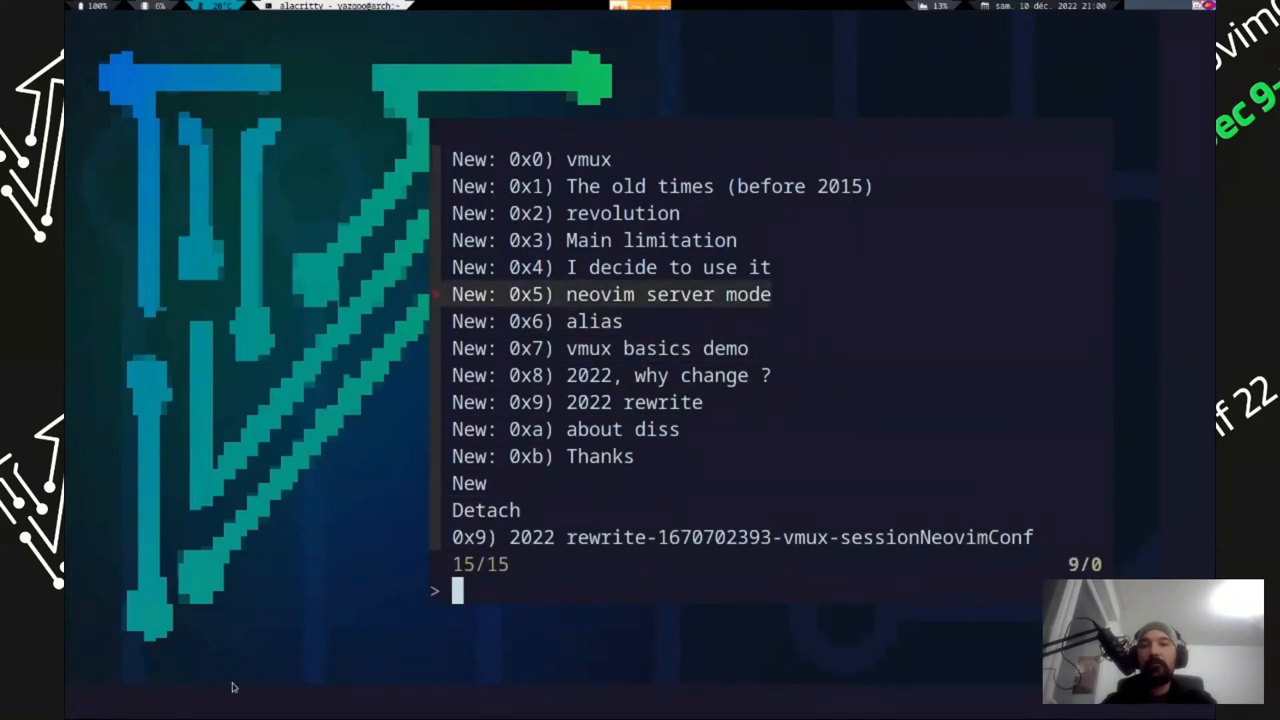
Attach to the running 2022 rewrite session, then end it and return to the picker
{"action": "key", "text": "Up"}
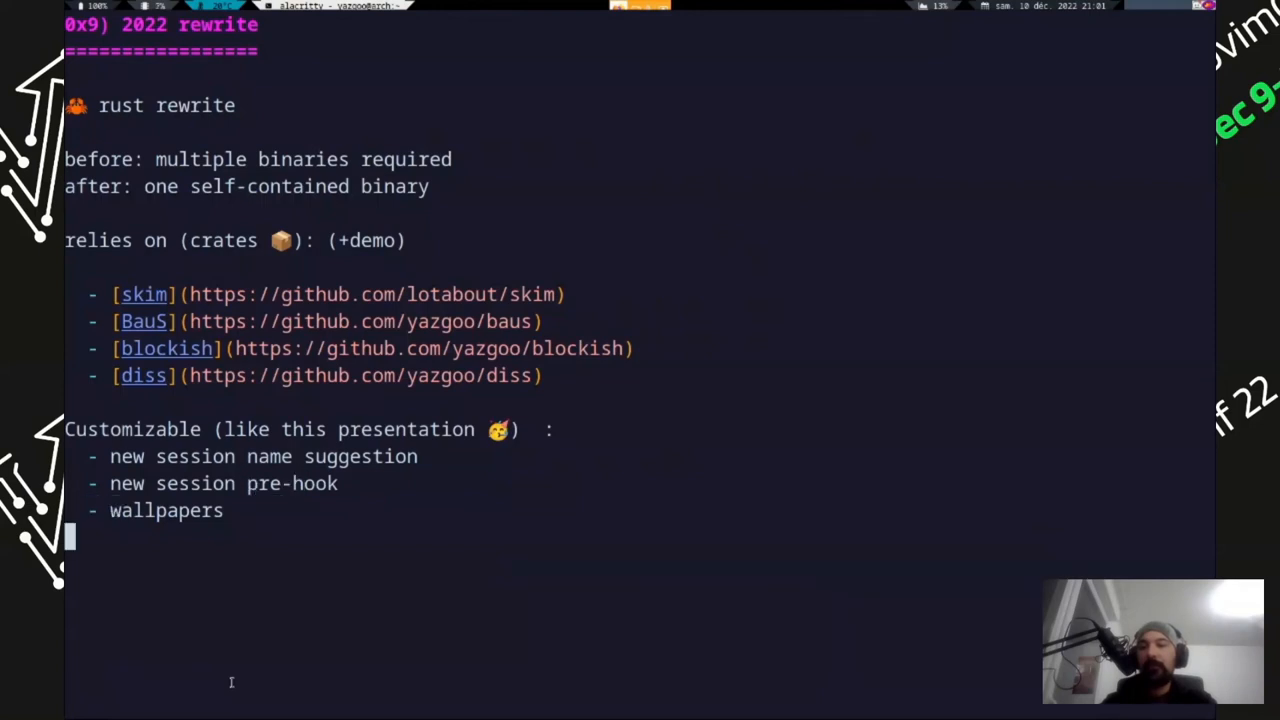
{"action": "key", "text": "Up"}
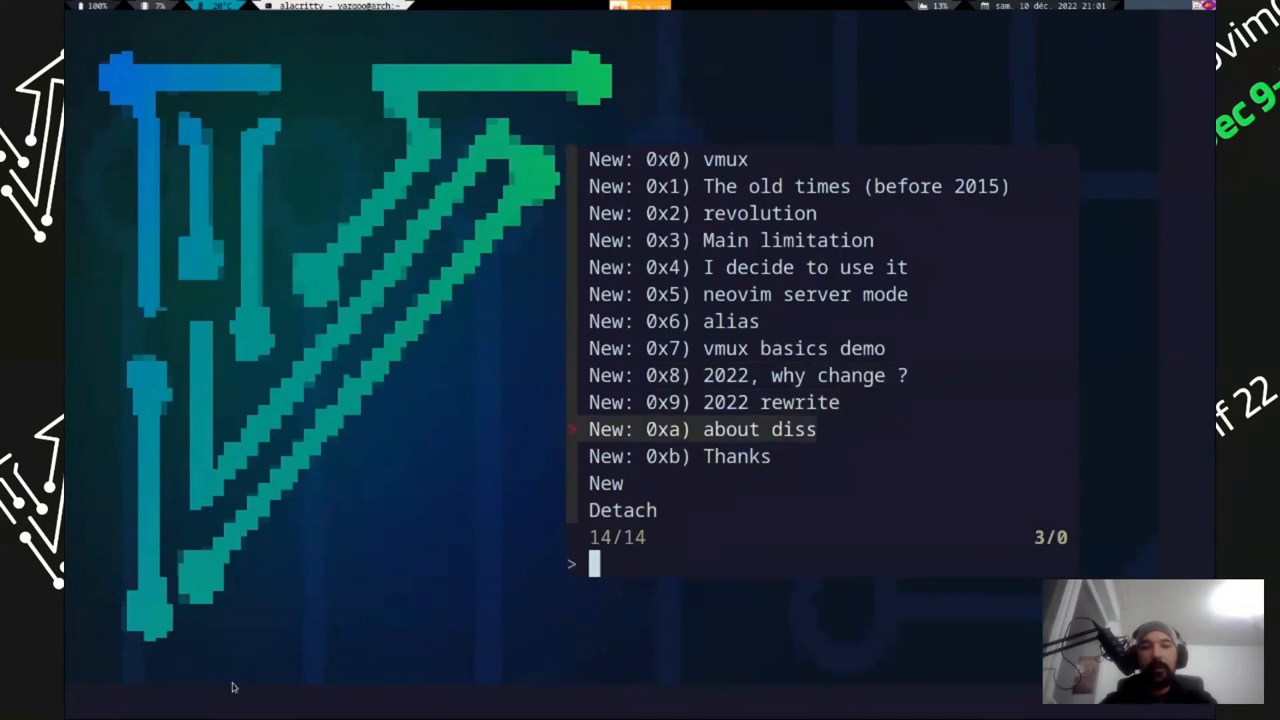
{"action": "key", "text": "up"}
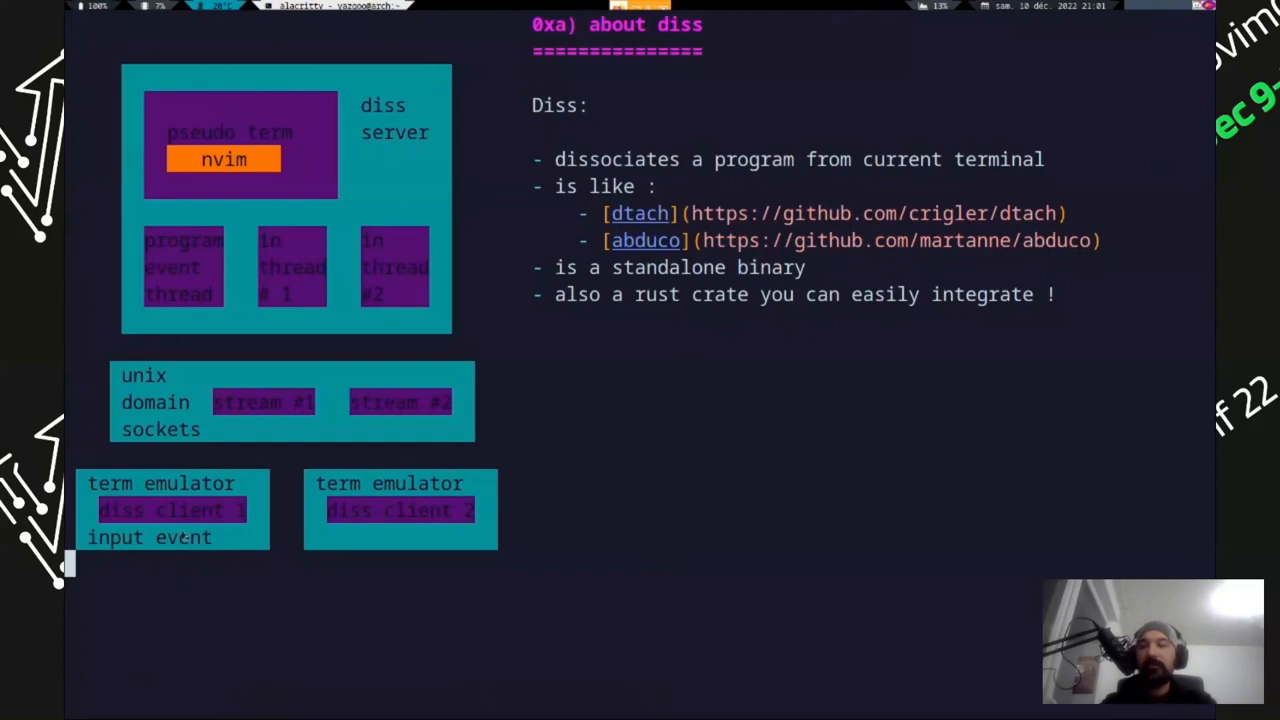
{"action": "mouse_move", "coordinate": [360, 452]}
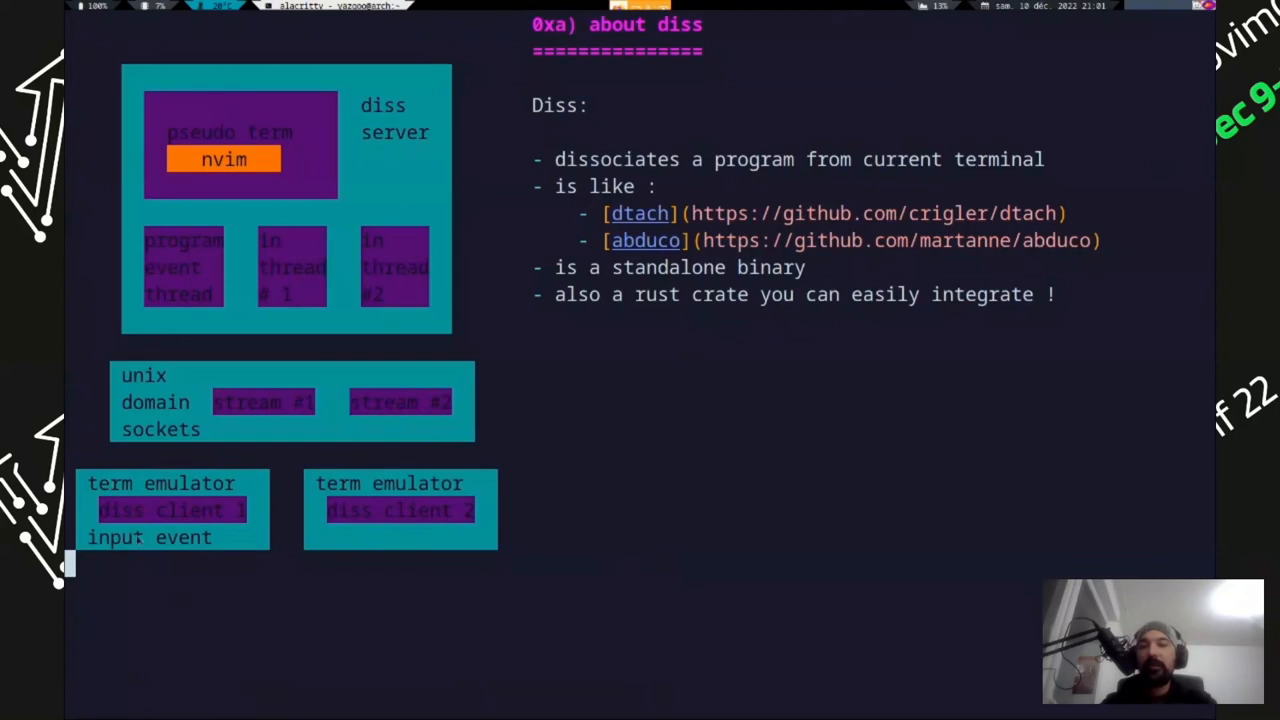
{"action": "mouse_move", "coordinate": [132, 508]}
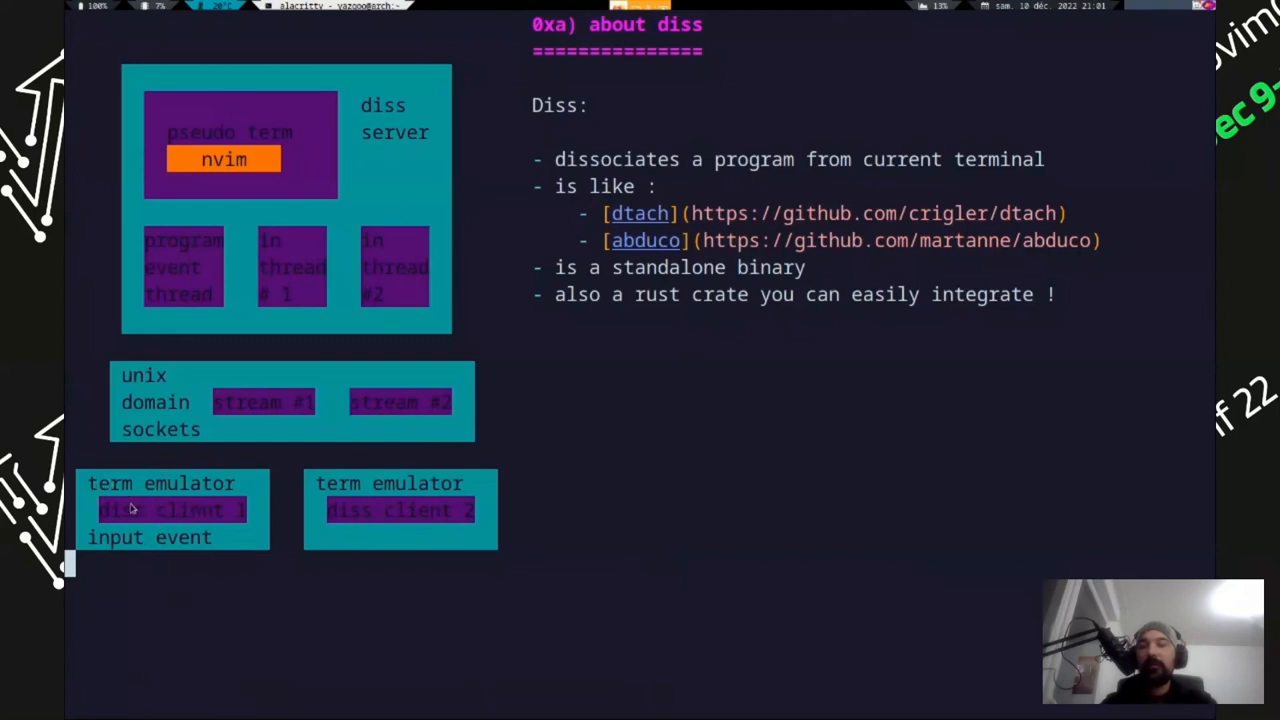
{"action": "mouse_move", "coordinate": [280, 236]}
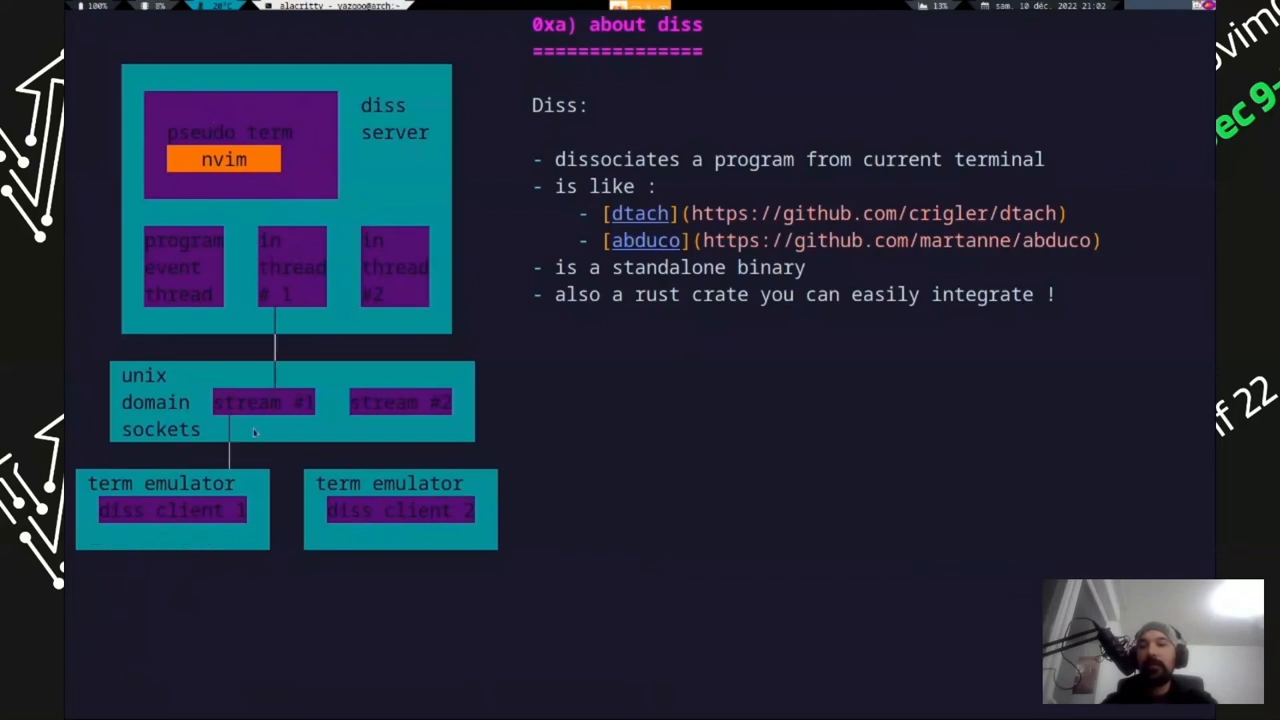
{"action": "mouse_move", "coordinate": [122, 428]}
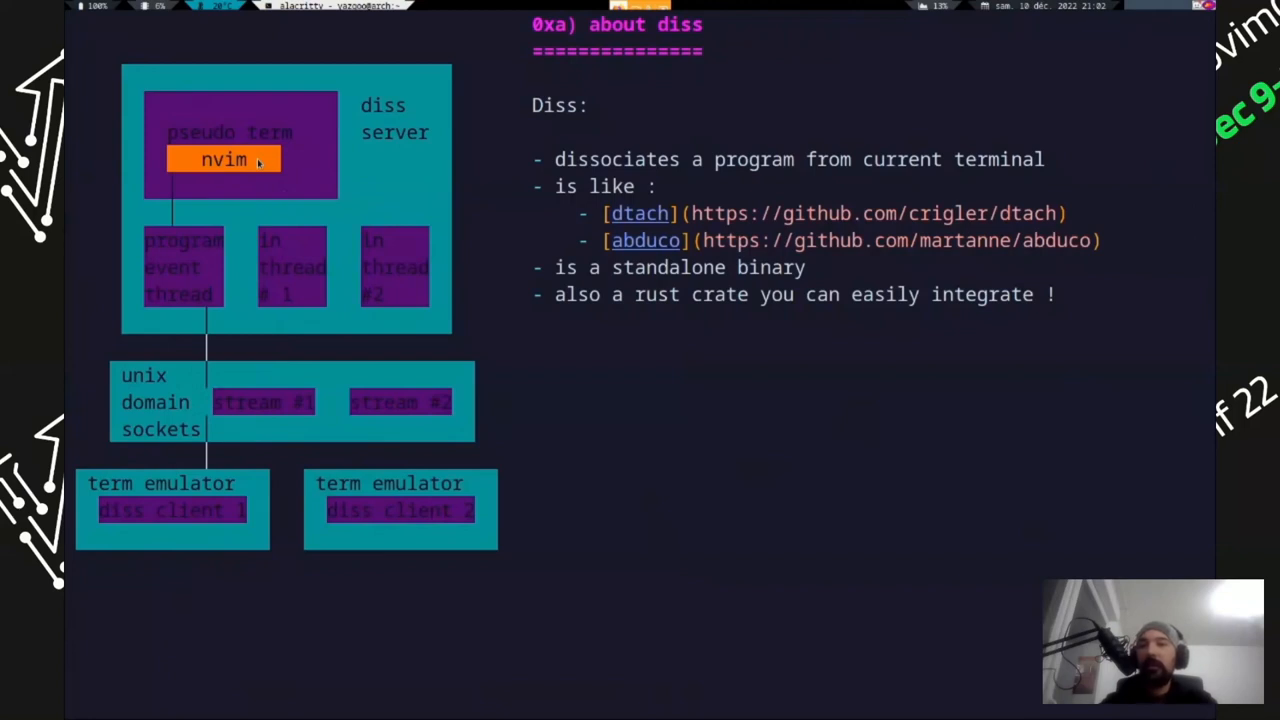
{"action": "mouse_move", "coordinate": [206, 342]}
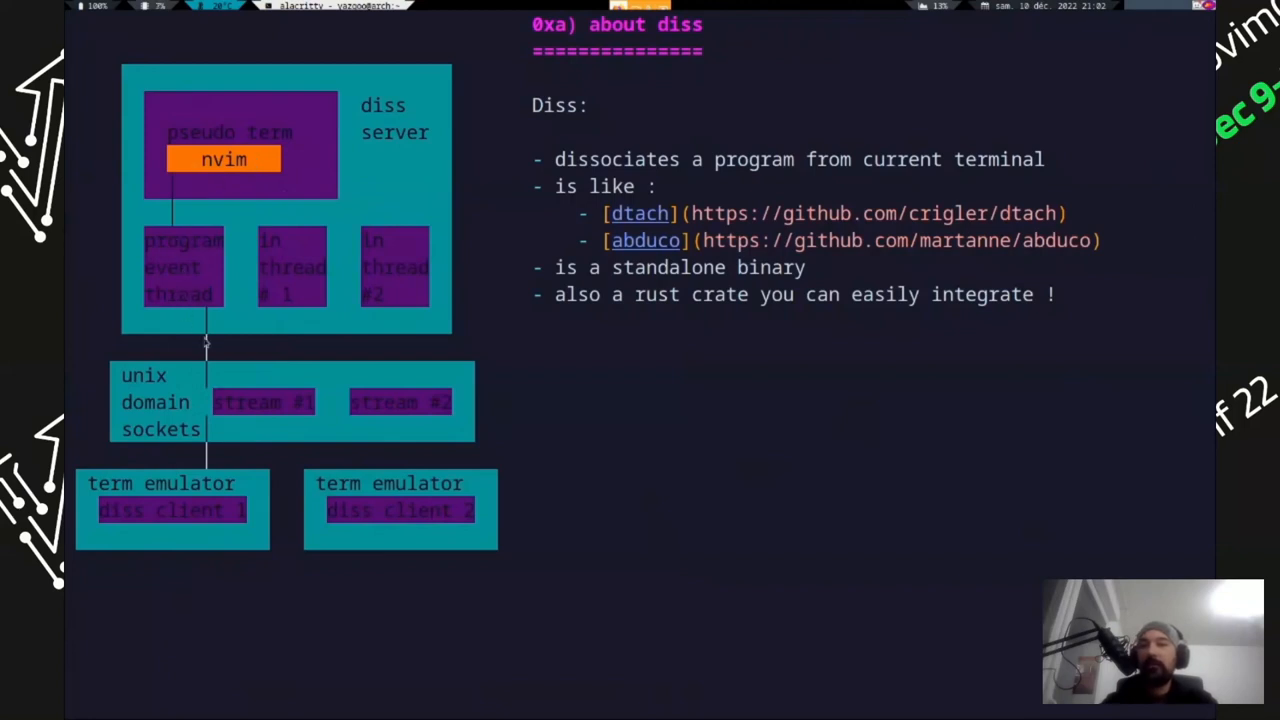
{"action": "mouse_move", "coordinate": [228, 500]}
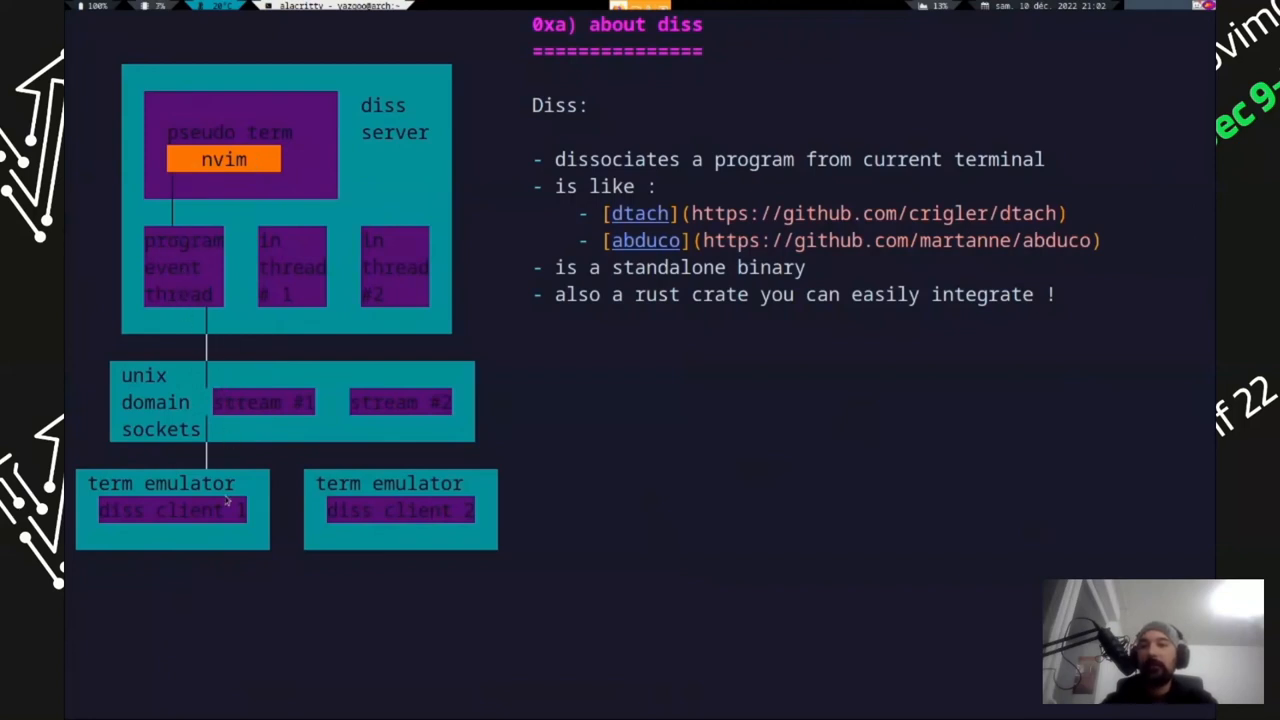
{"action": "mouse_move", "coordinate": [210, 488]}
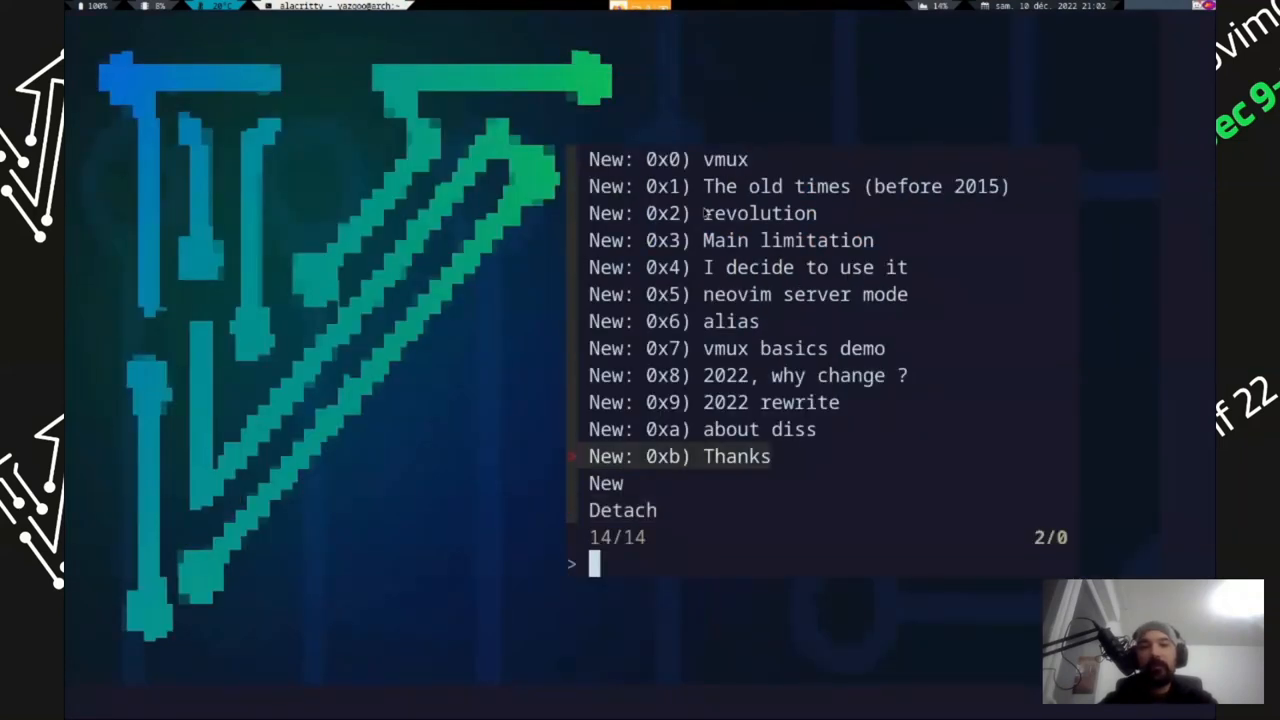
Move the session picker selection from Thanks up one entry
{"action": "key", "text": "Down"}
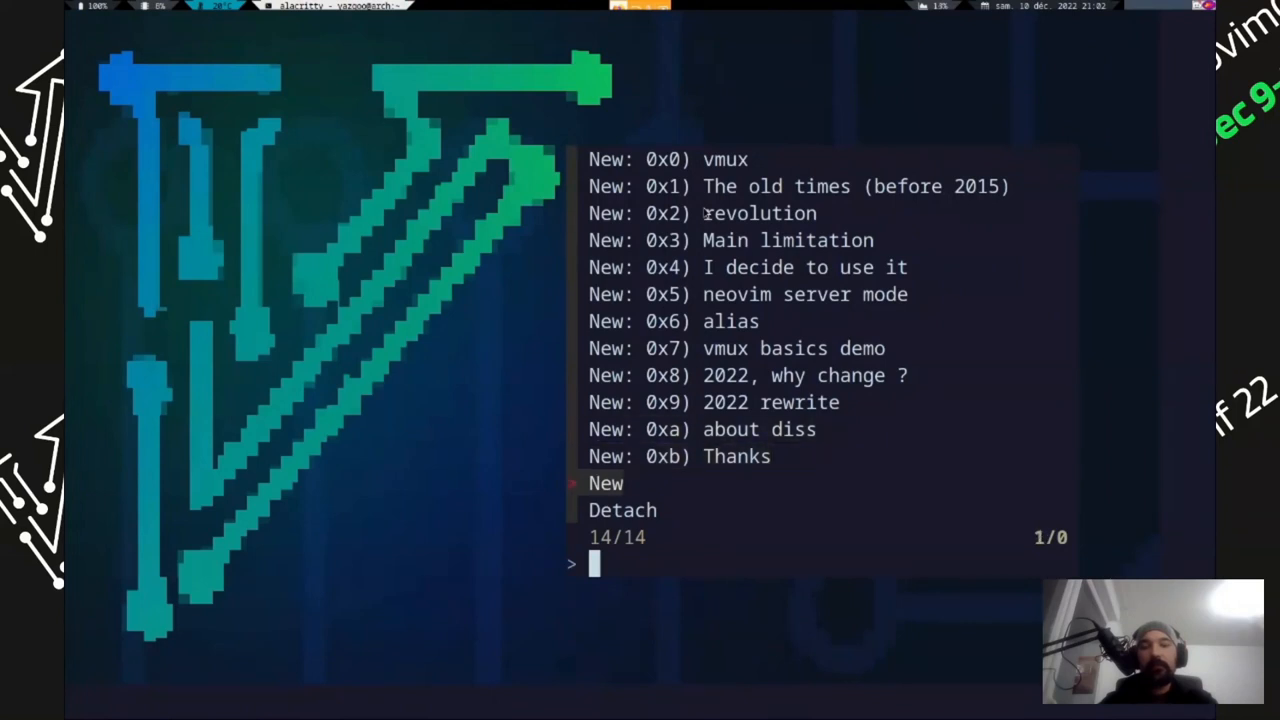